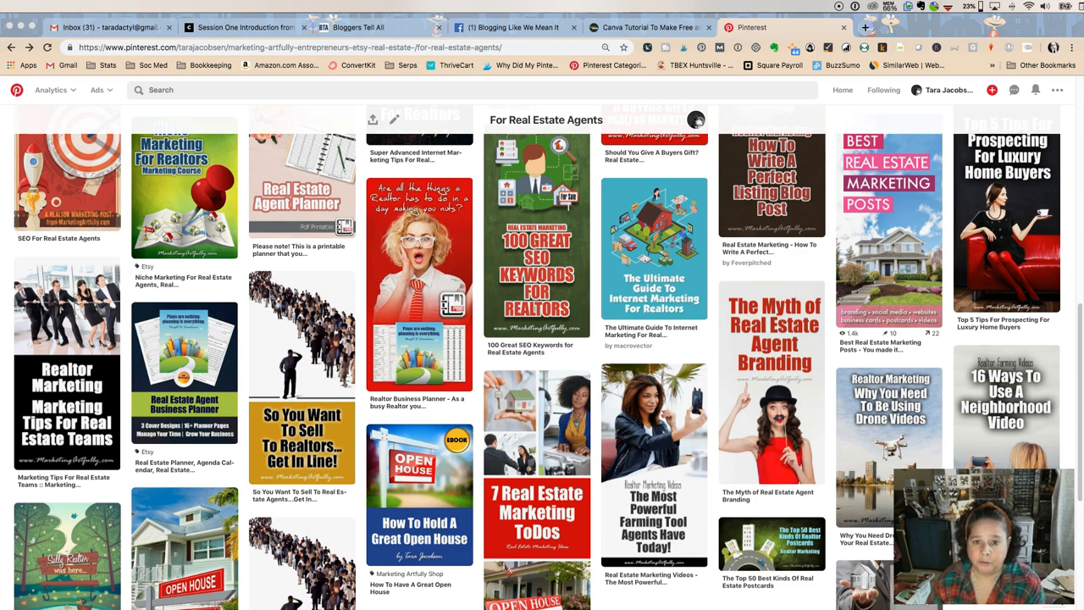
Scroll down through the For Real Estate Agents board's pin grid
{"action": "scroll", "scroll_direction": "down", "scroll_amount": 3}
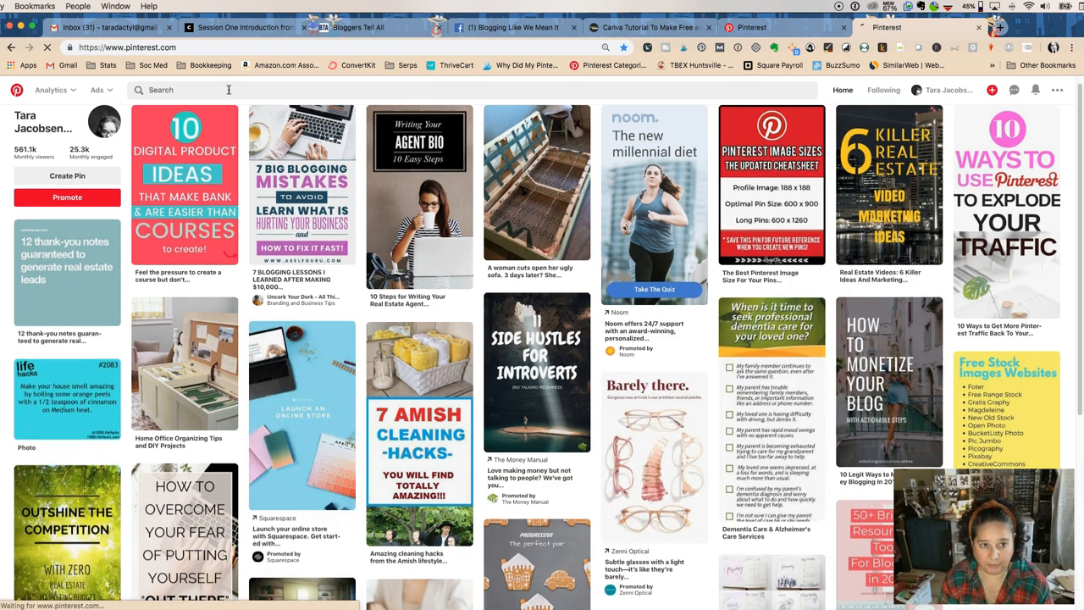
Search Pinterest for 'real estate' to find the real estate marketing board
{"action": "left_click", "coordinate": [212, 89]}
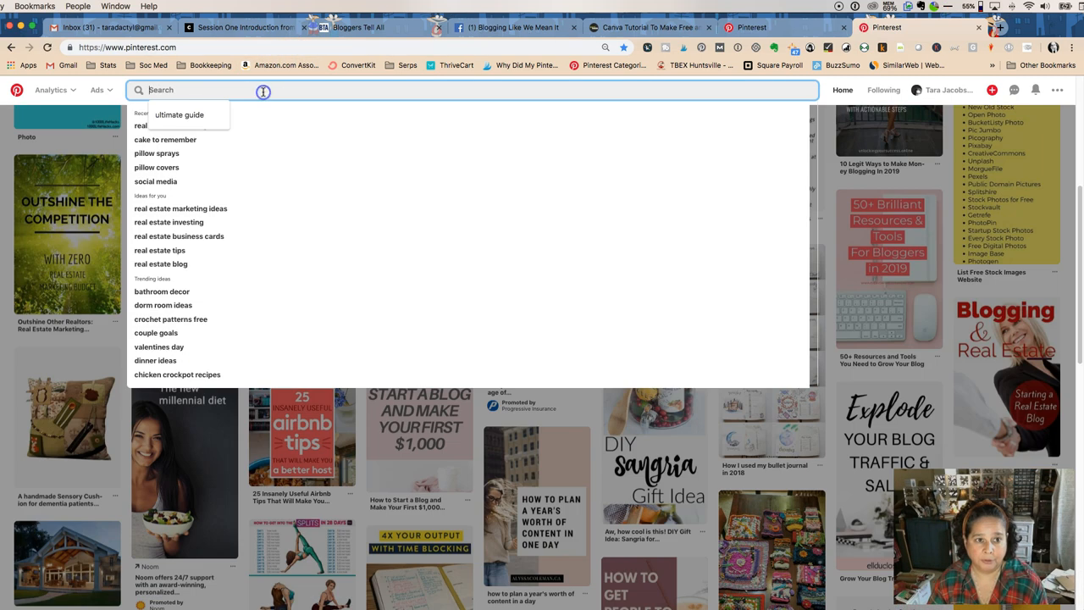
{"action": "type", "text": "real estate marketing"}
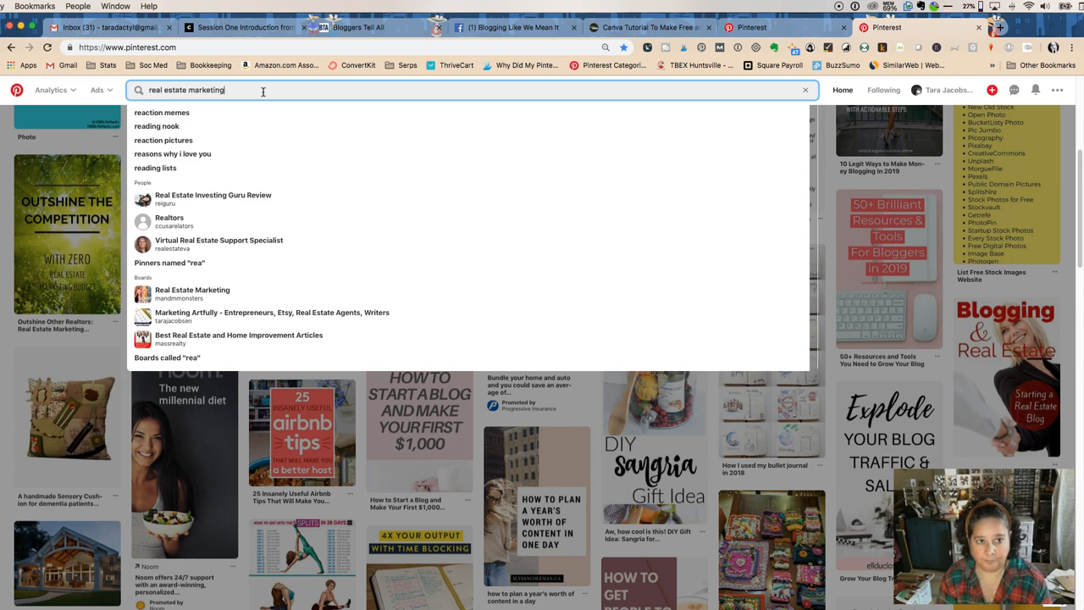
{"action": "key", "text": "Enter"}
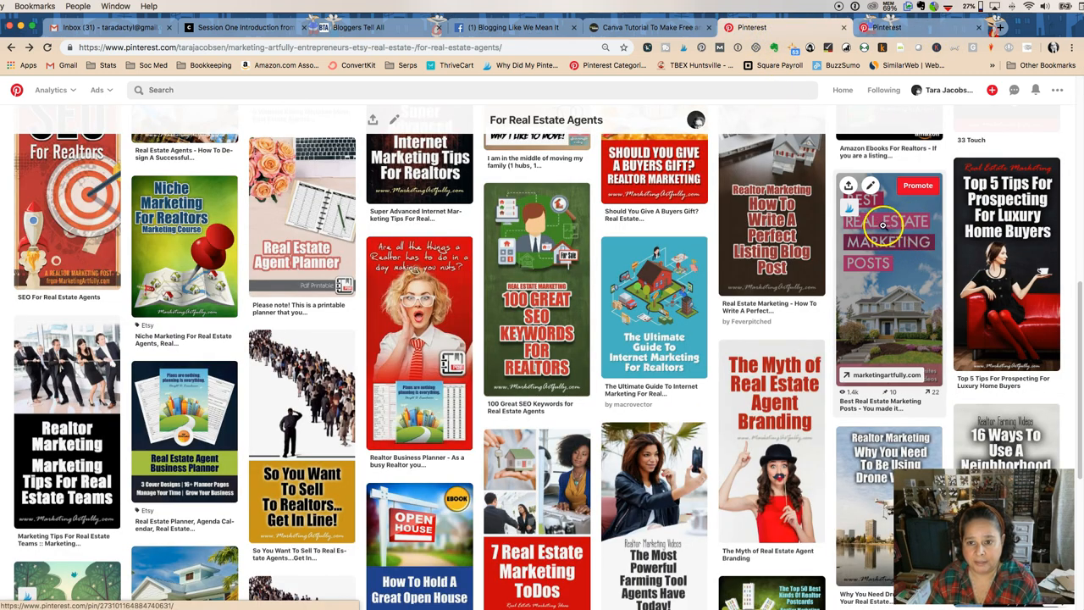
{"action": "mouse_move", "coordinate": [871, 272]}
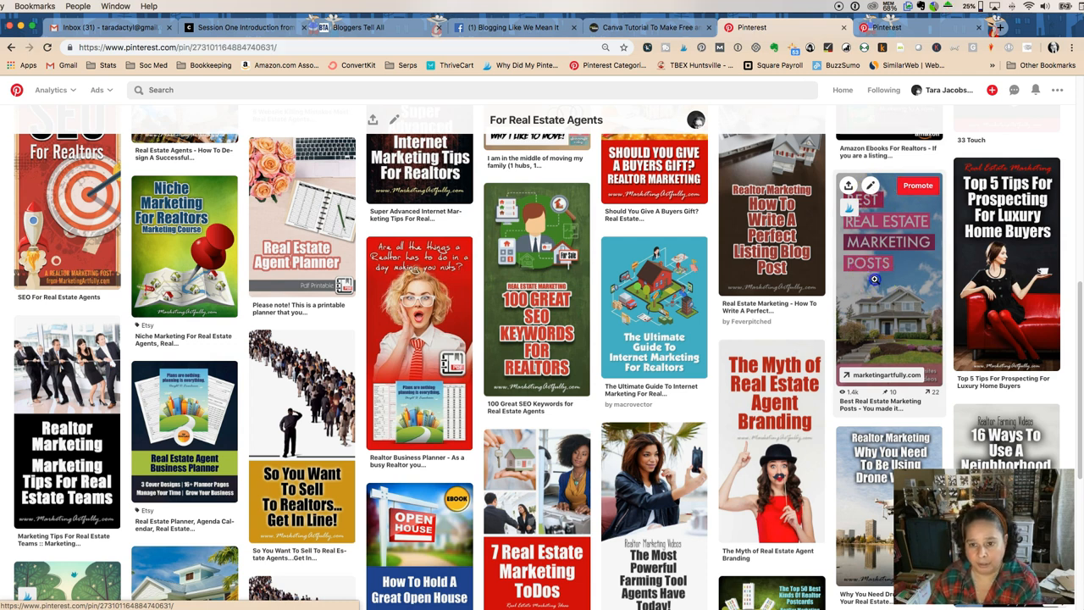
Open the Best Real Estate Marketing Posts pin and run a visual search on its image
{"action": "left_click", "coordinate": [890, 288]}
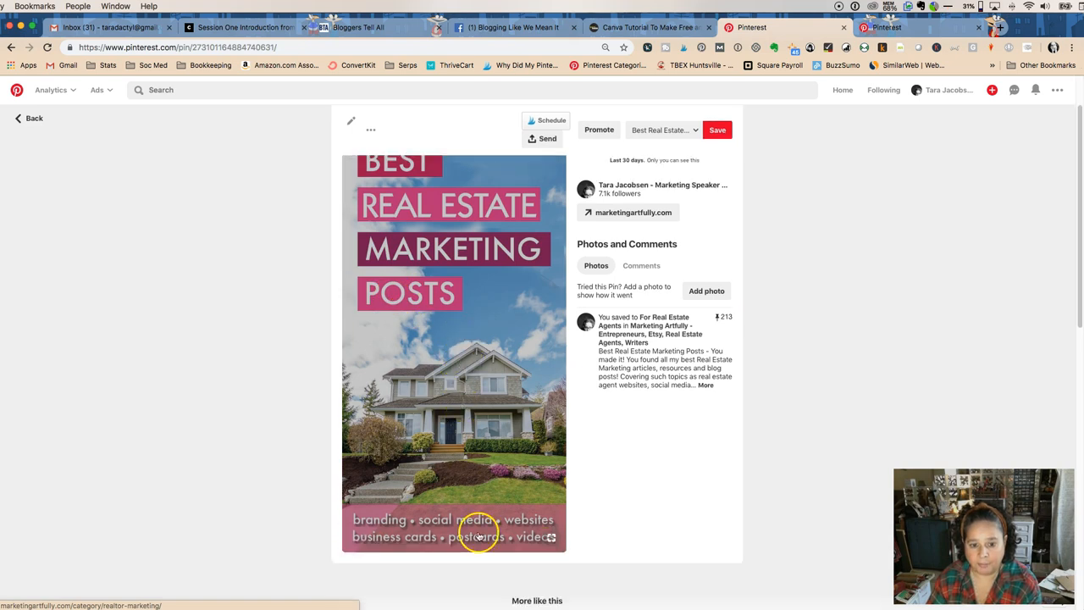
{"action": "mouse_move", "coordinate": [551, 539]}
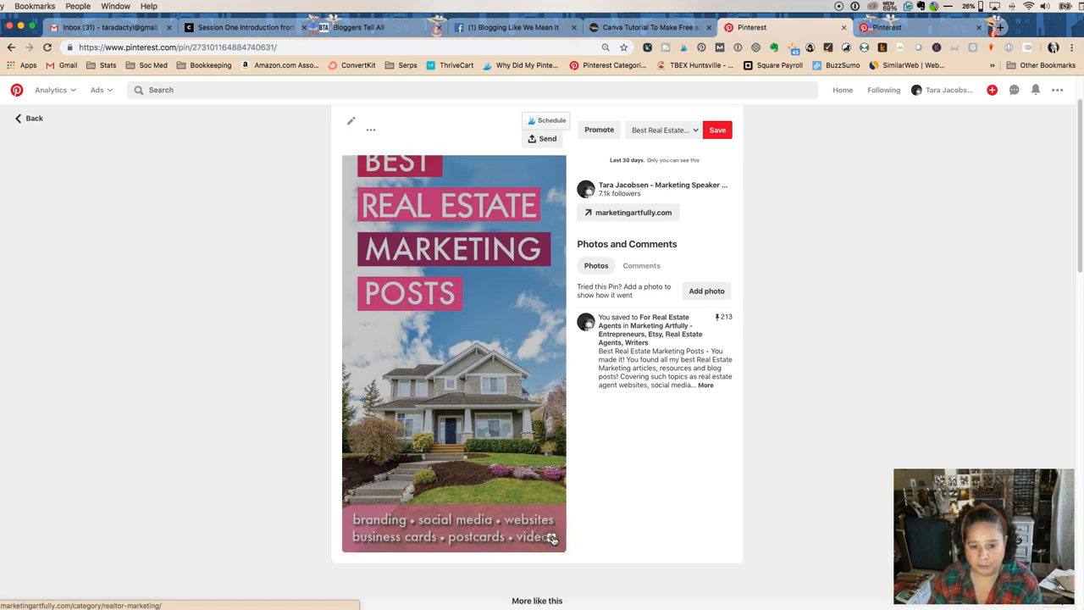
{"action": "left_click", "coordinate": [551, 538]}
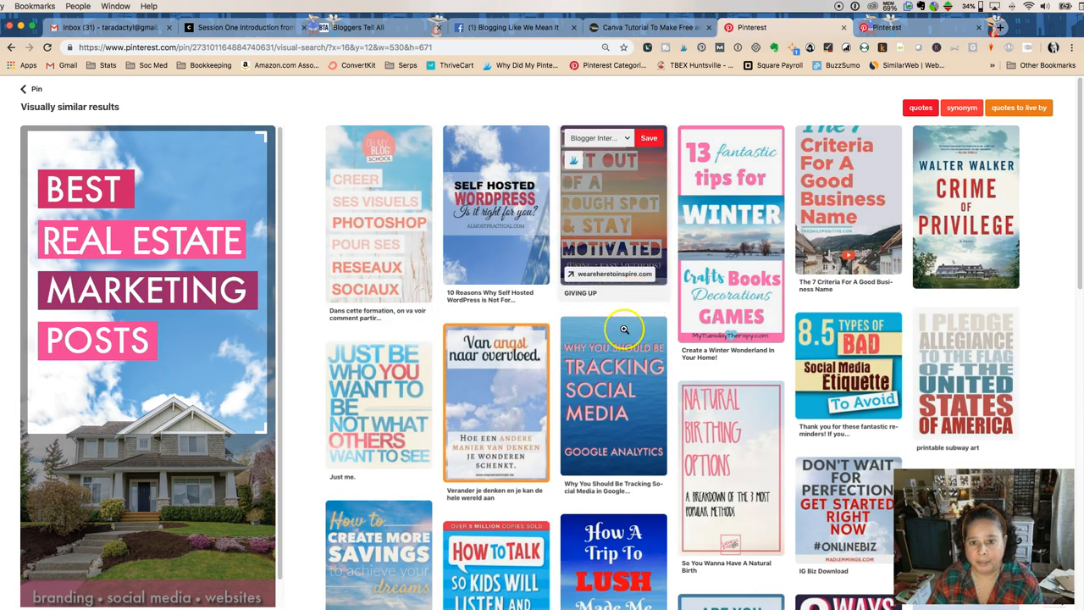
Browse the visually similar results, narrowing the crop to the house in the image
{"action": "scroll", "scroll_direction": "down", "scroll_amount": 3}
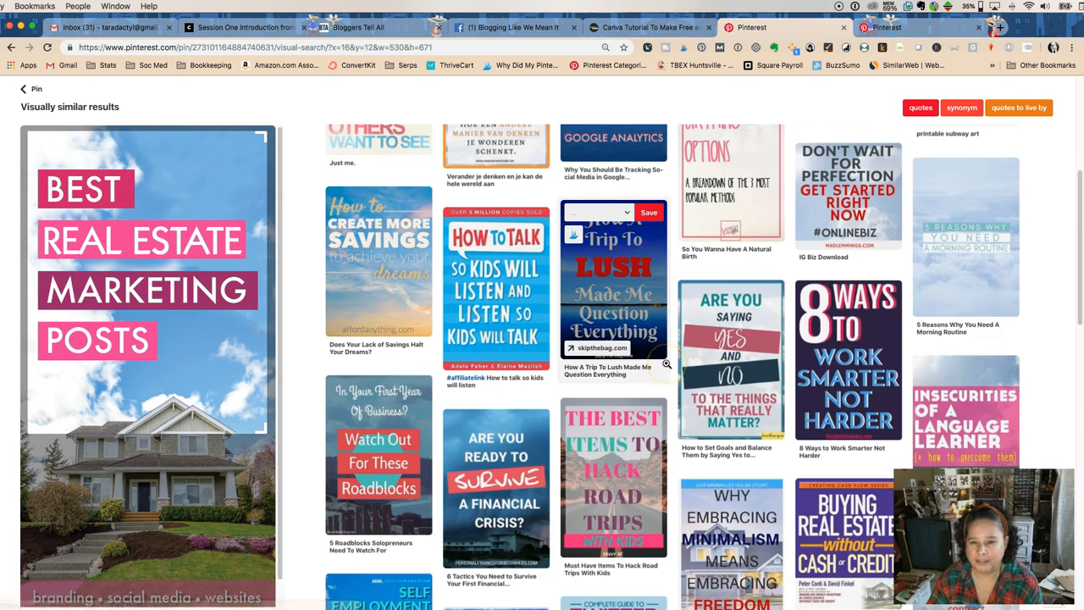
{"action": "scroll", "scroll_direction": "down", "scroll_amount": 3}
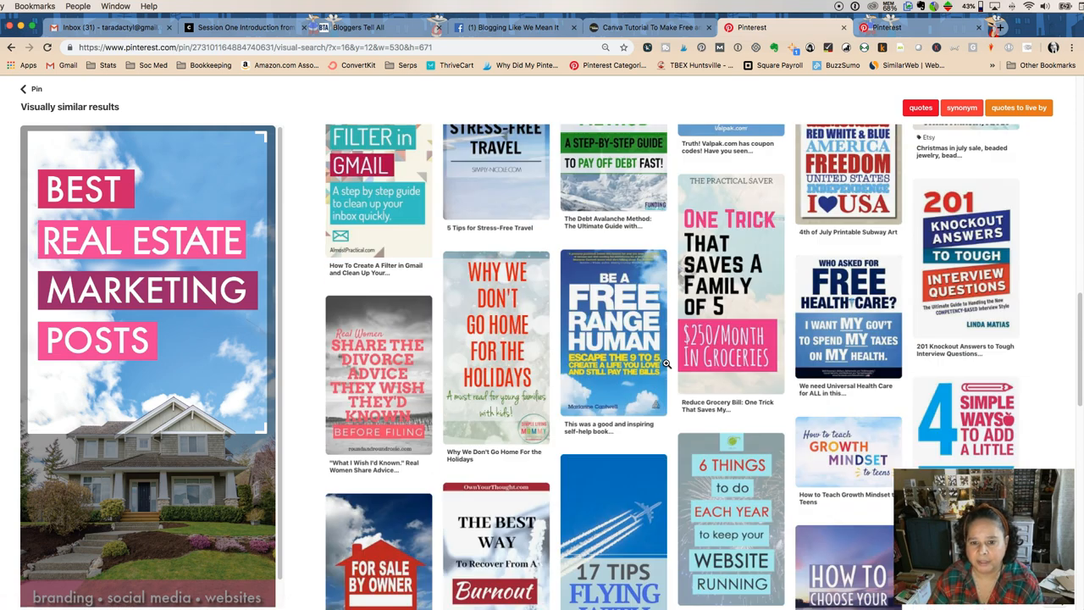
{"action": "left_click", "coordinate": [169, 263]}
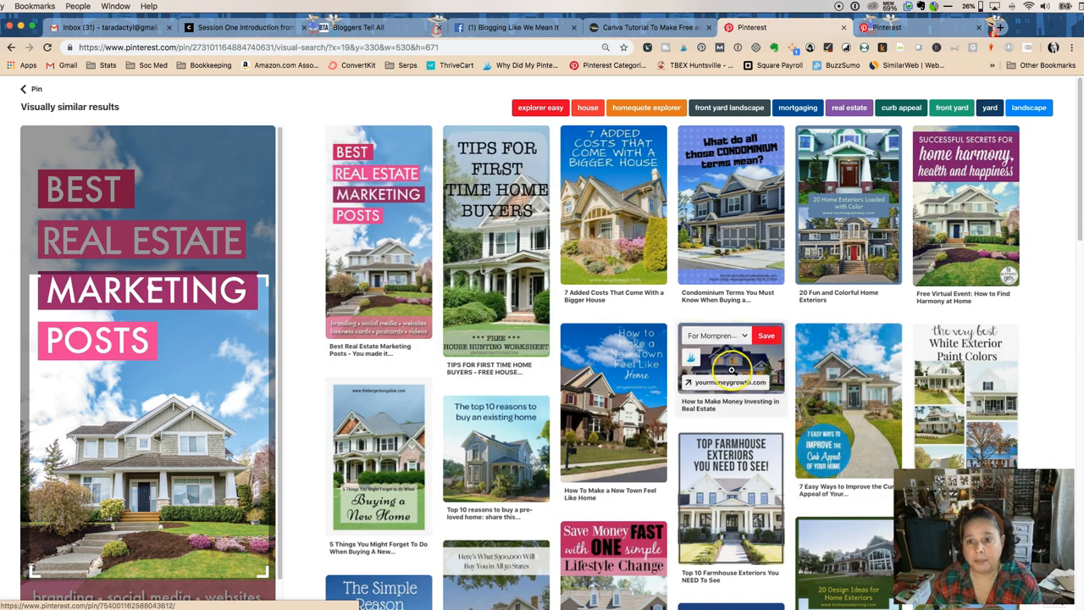
{"action": "scroll", "scroll_direction": "down", "scroll_amount": 3}
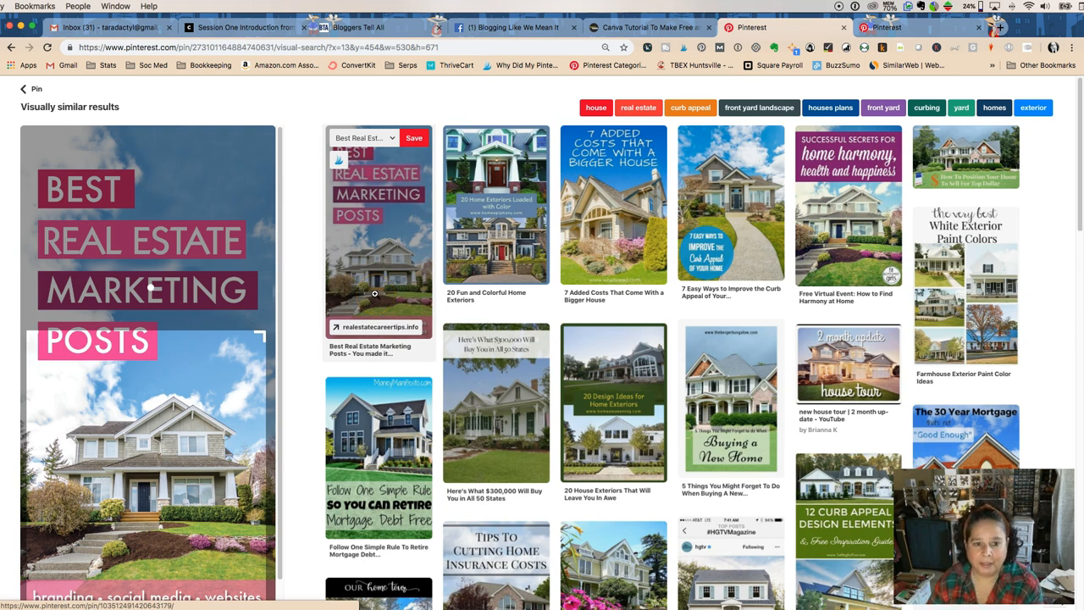
{"action": "mouse_move", "coordinate": [612, 244]}
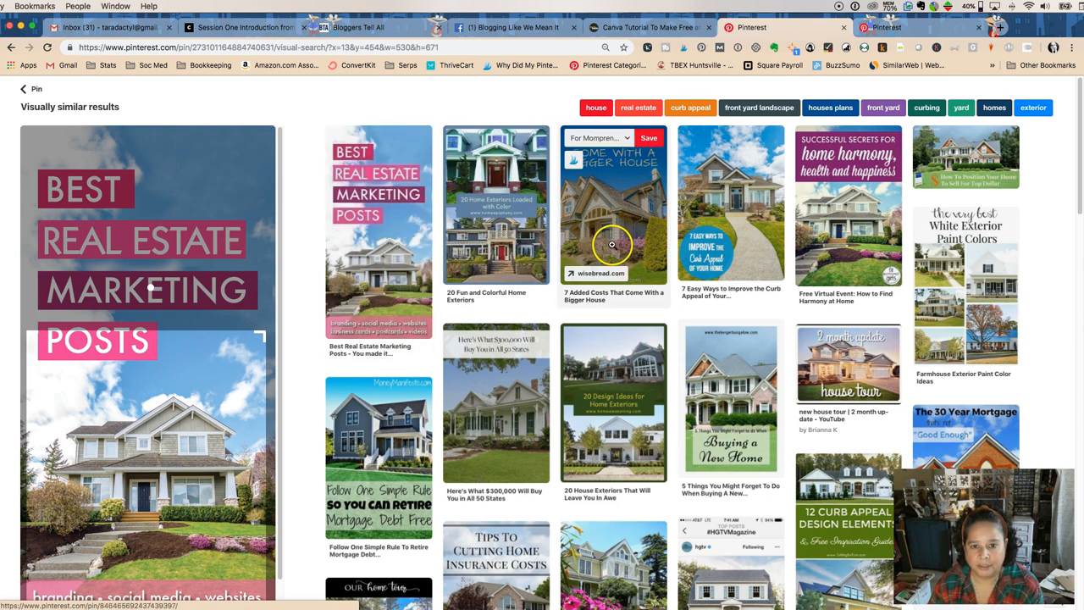
{"action": "mouse_move", "coordinate": [762, 263]}
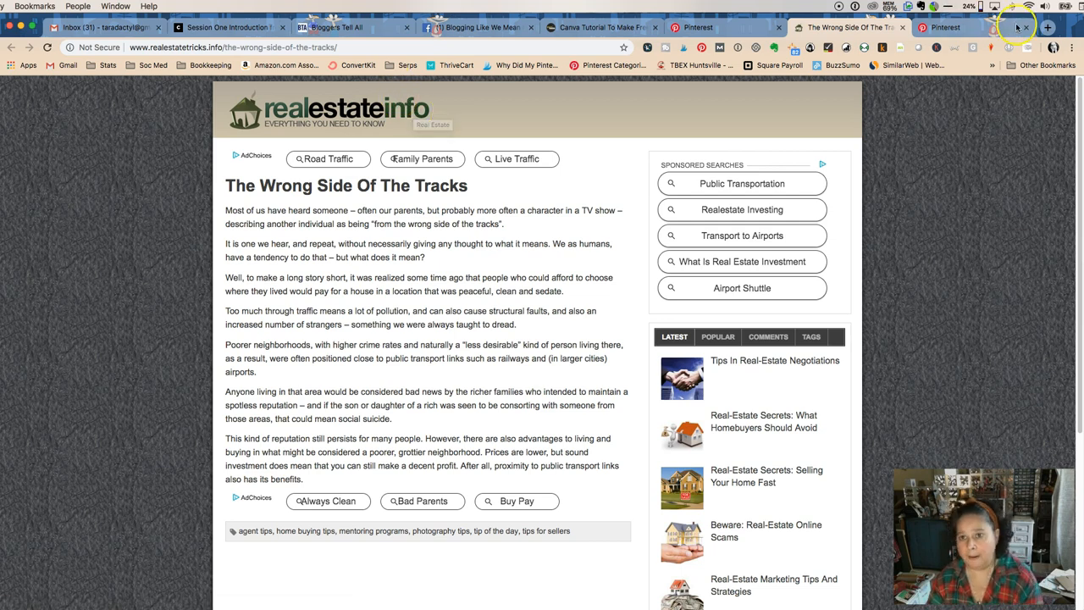
Close the extra Pinterest tab and return to the duplicate pin's page
{"action": "left_click", "coordinate": [946, 28]}
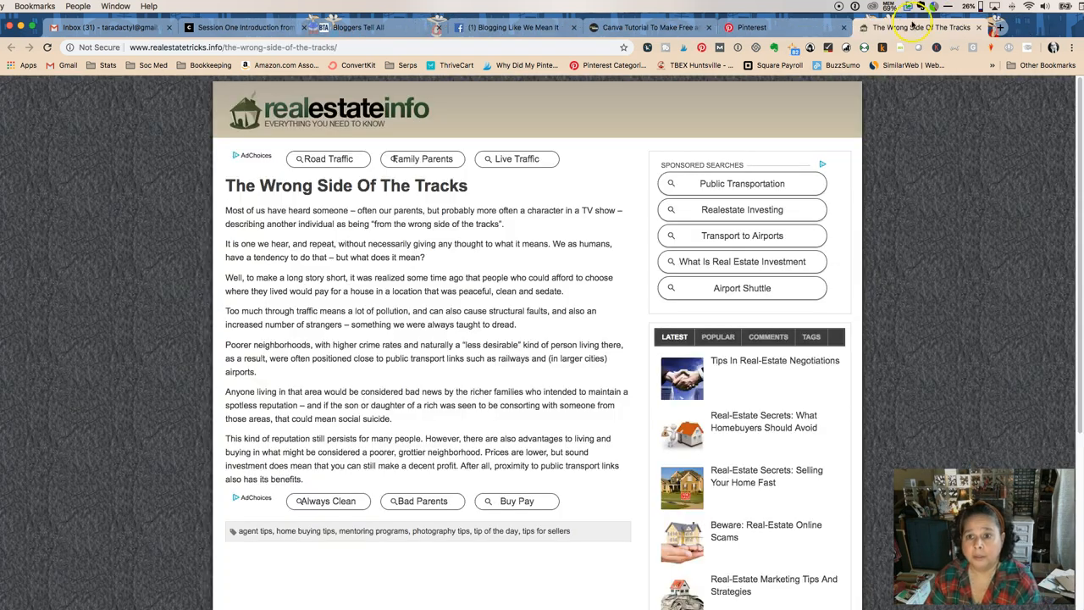
{"action": "left_click", "coordinate": [751, 27]}
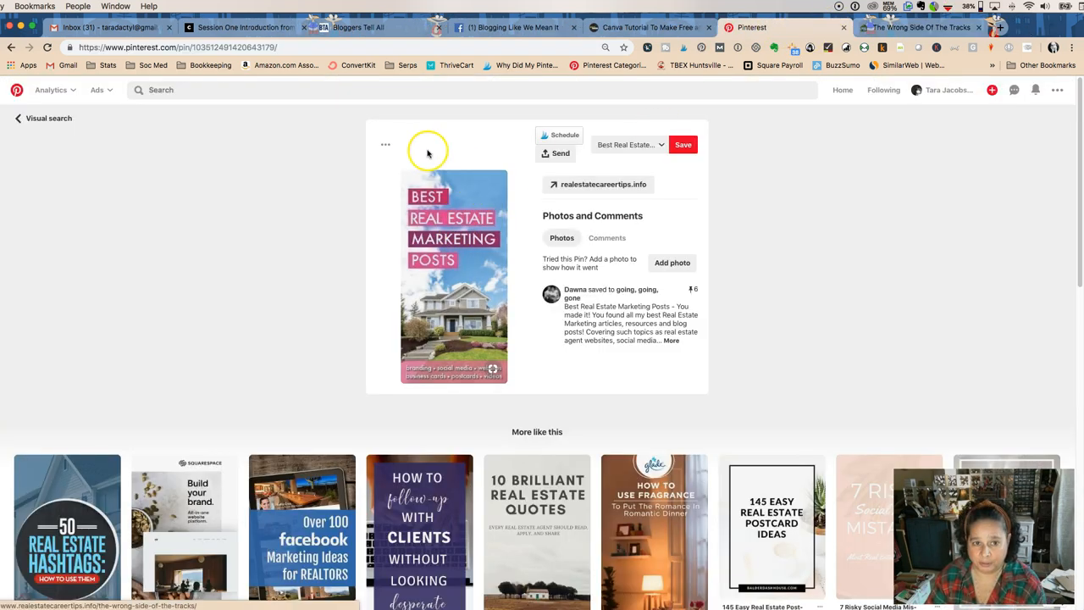
Report the duplicate pin under My intellectual property as copyright infringement
{"action": "left_click", "coordinate": [386, 145]}
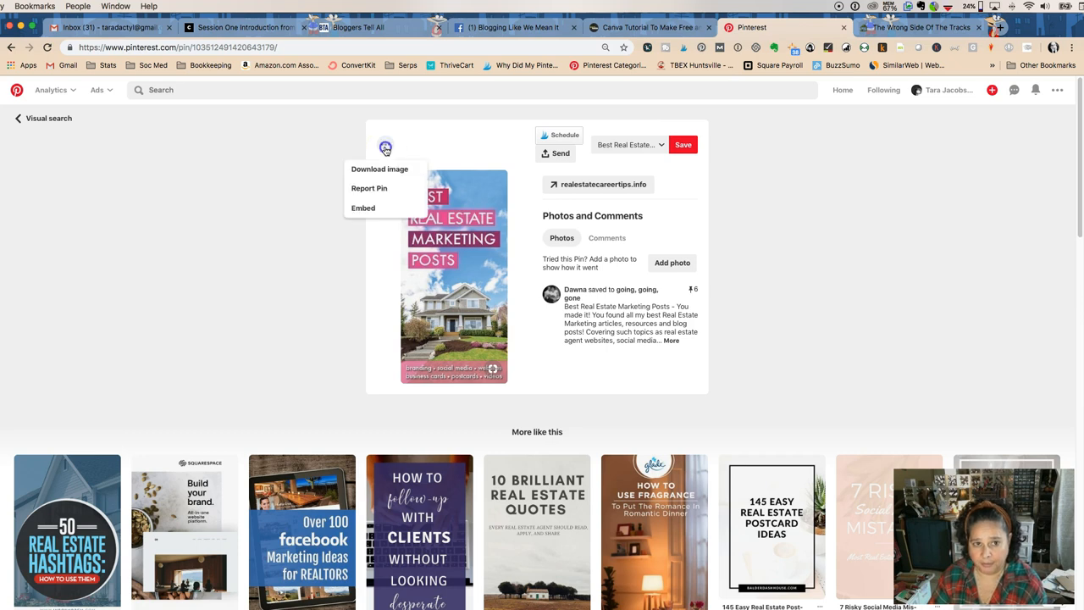
{"action": "left_click", "coordinate": [369, 188]}
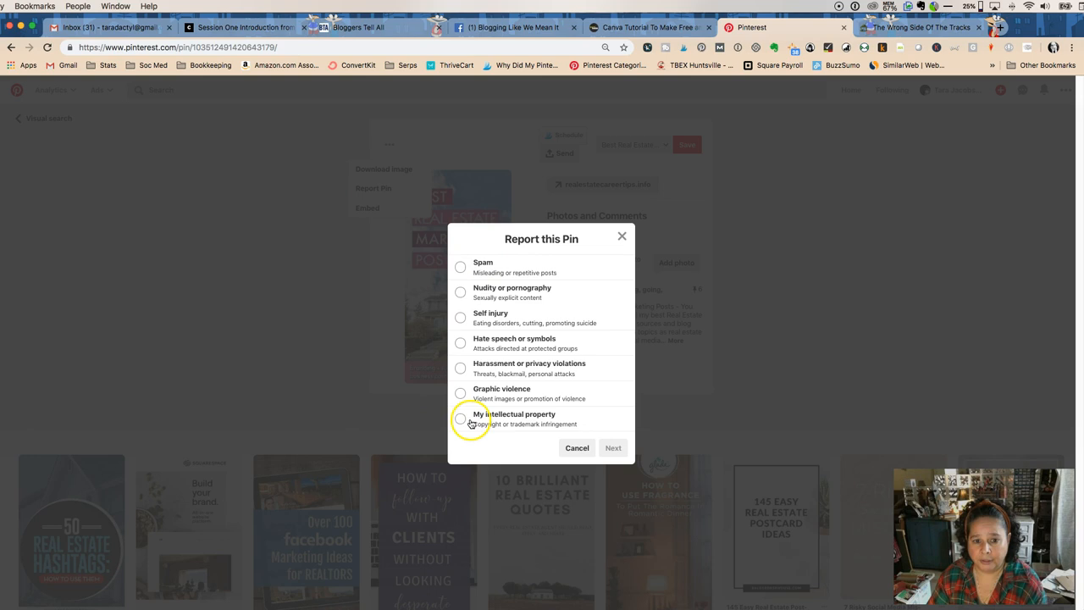
{"action": "left_click", "coordinate": [460, 418]}
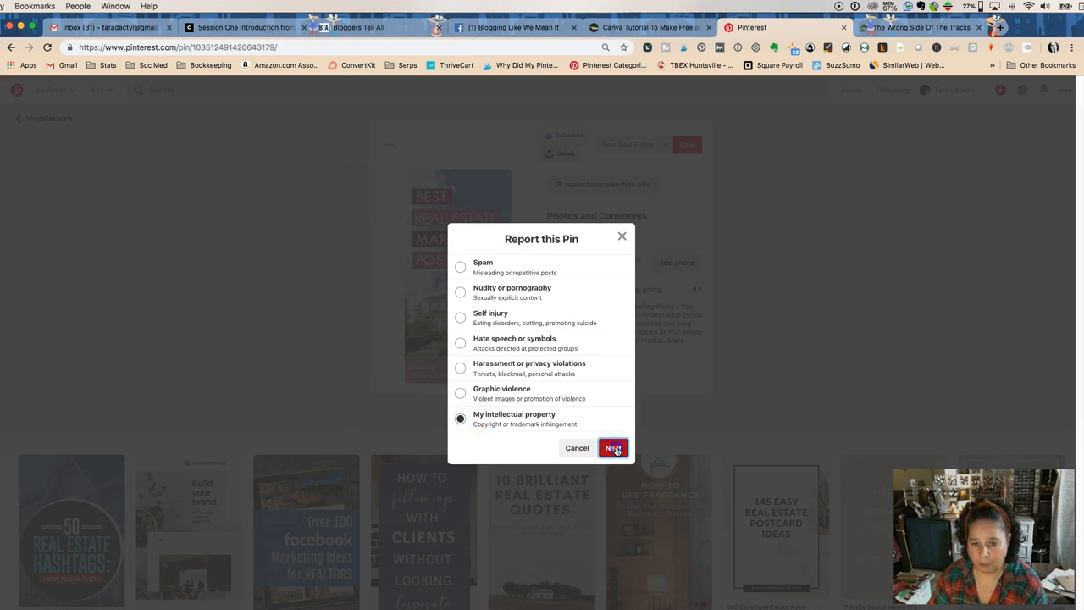
{"action": "left_click", "coordinate": [612, 448]}
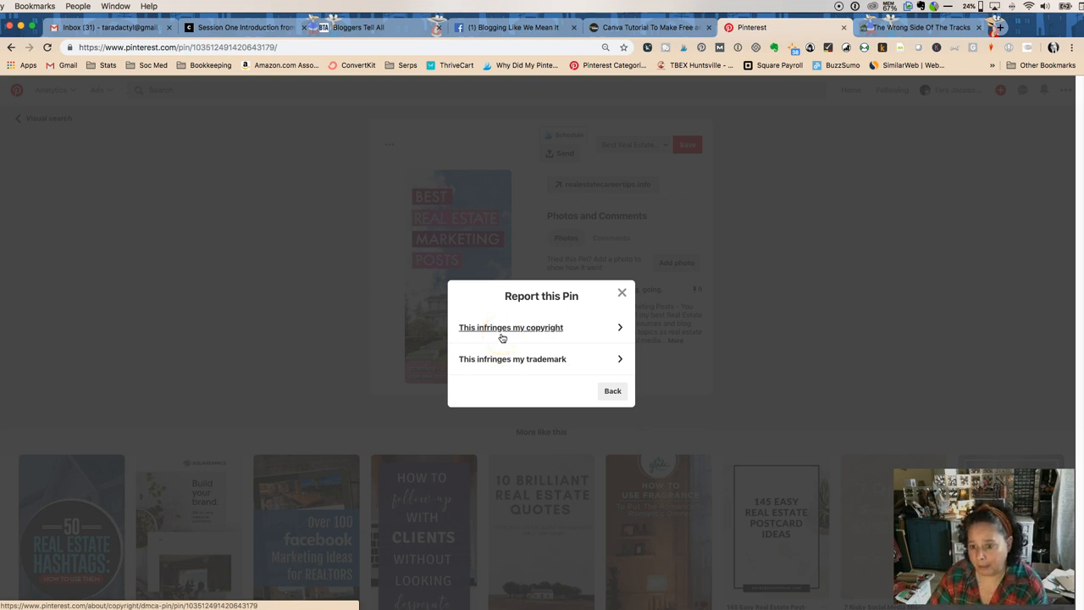
{"action": "left_click", "coordinate": [510, 327]}
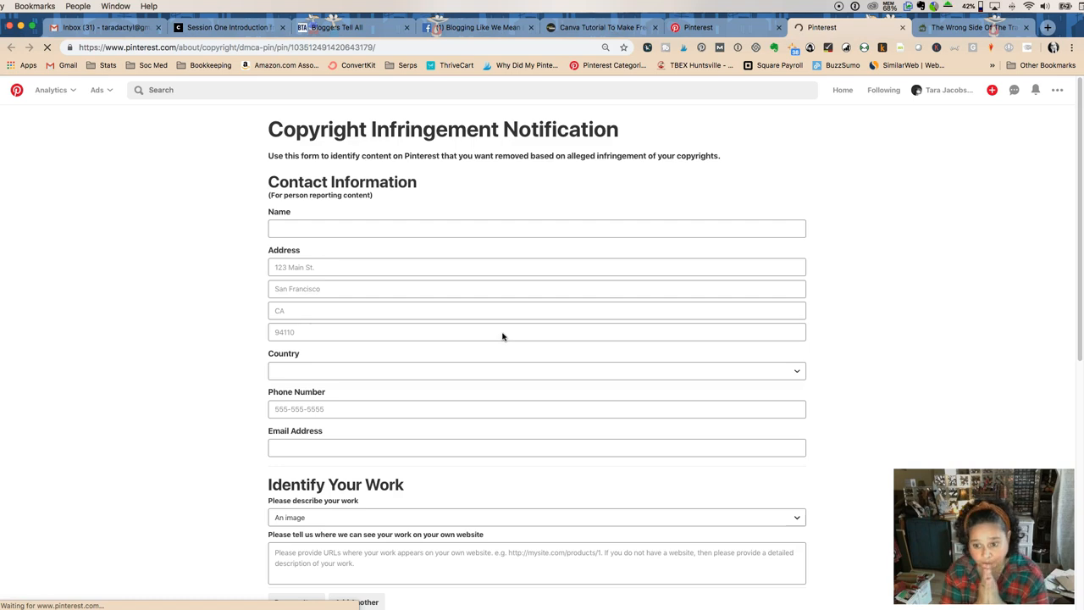
Fill in the form's contact information and describe the work as an image
{"action": "left_click", "coordinate": [536, 370]}
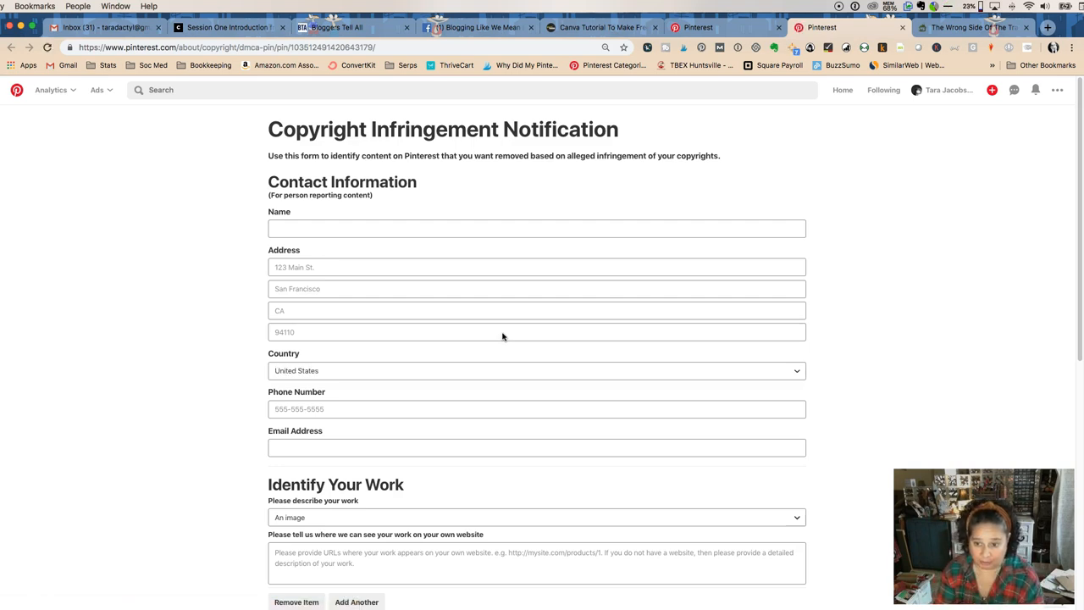
{"action": "left_click", "coordinate": [537, 228]}
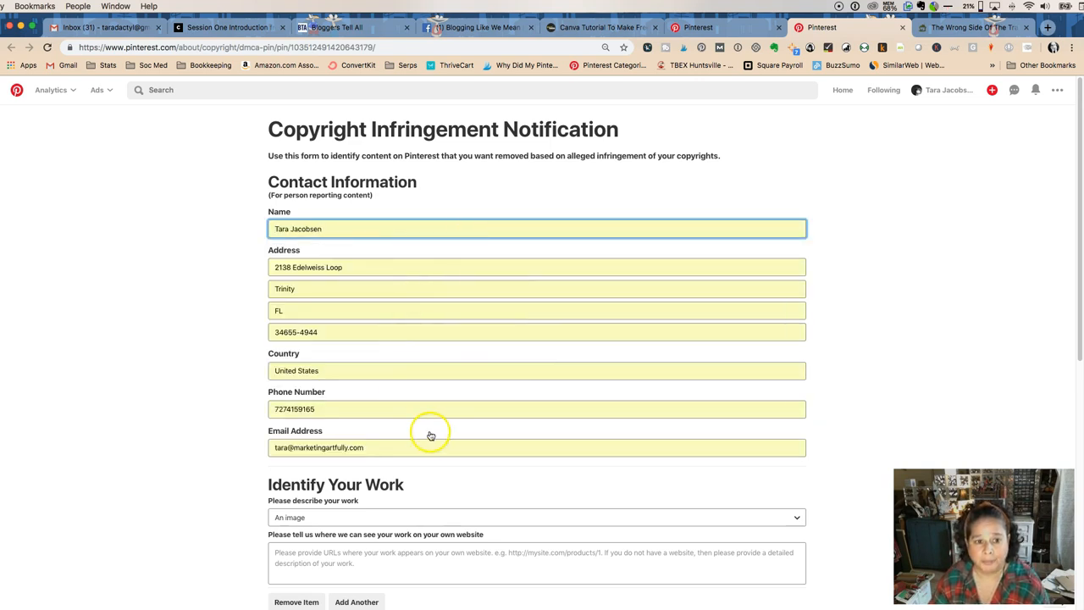
{"action": "scroll", "scroll_direction": "down", "scroll_amount": 3}
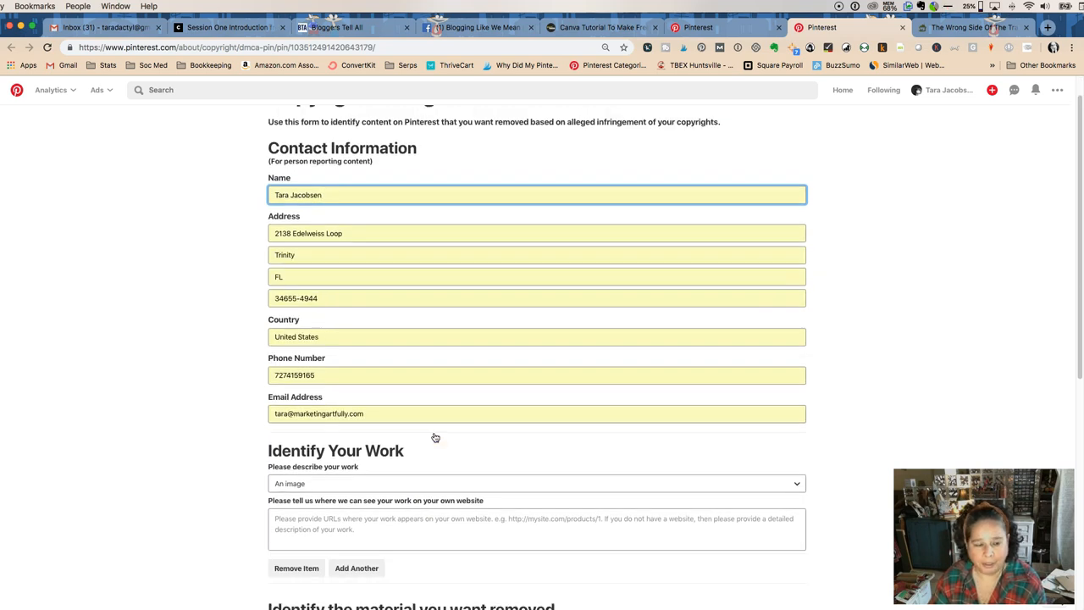
{"action": "scroll", "scroll_direction": "down", "scroll_amount": 3}
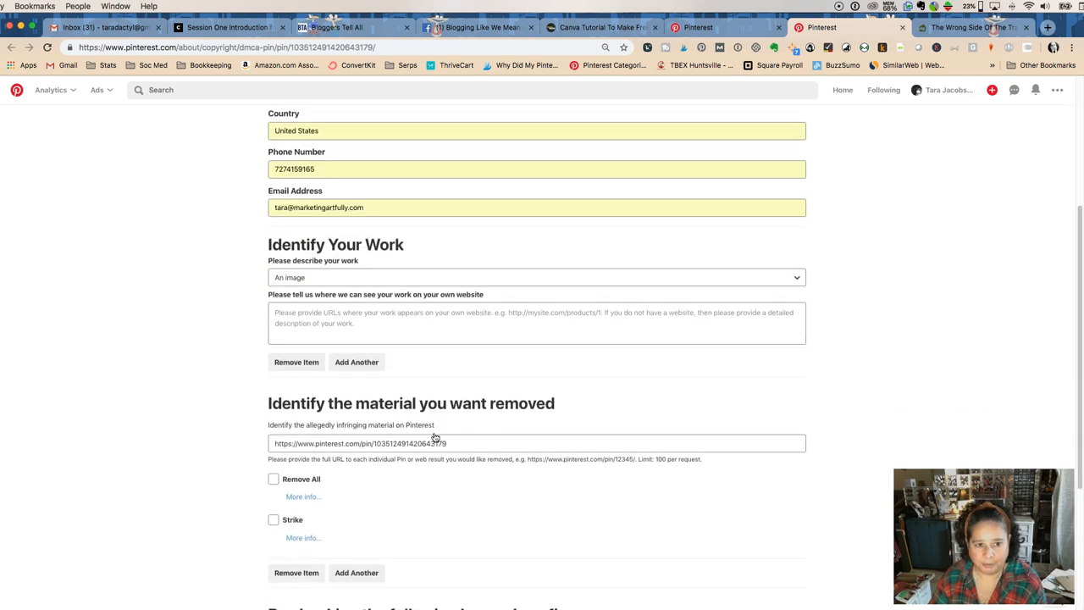
{"action": "scroll", "scroll_direction": "down", "scroll_amount": 3}
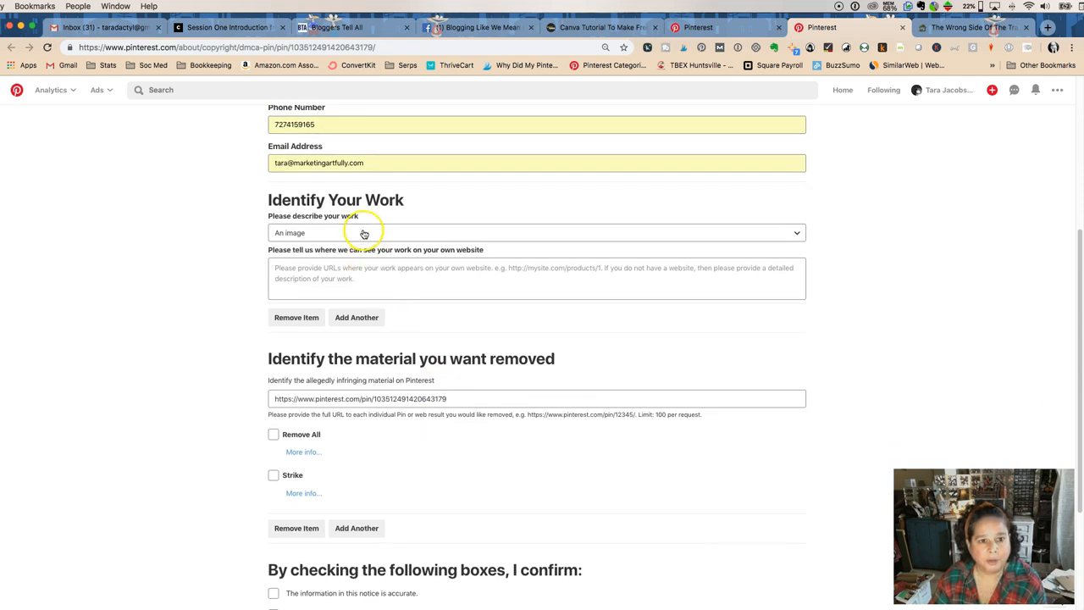
{"action": "left_click", "coordinate": [537, 232]}
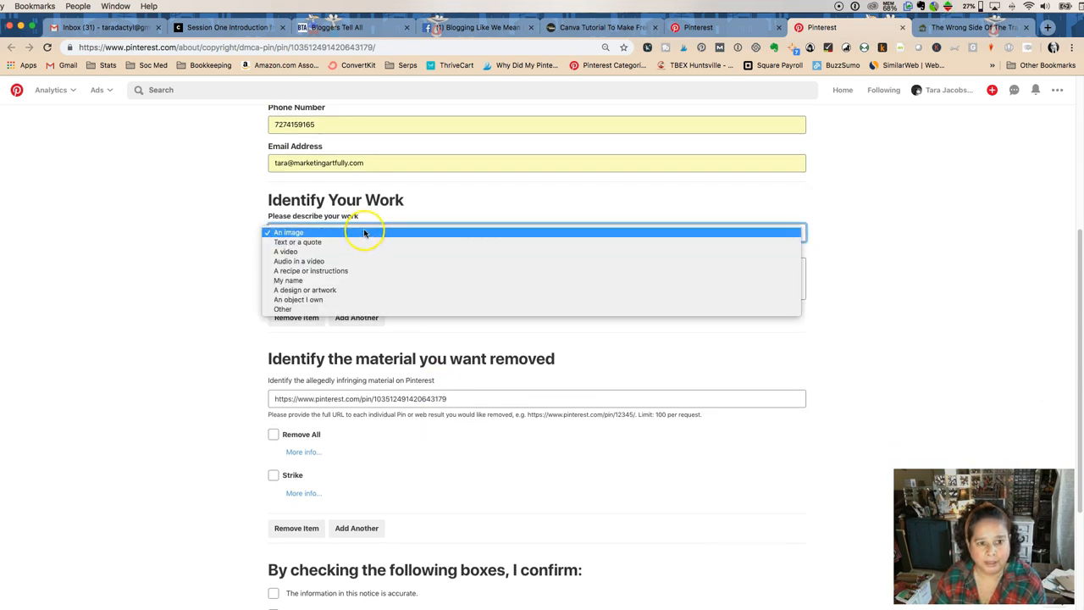
{"action": "left_click", "coordinate": [288, 233]}
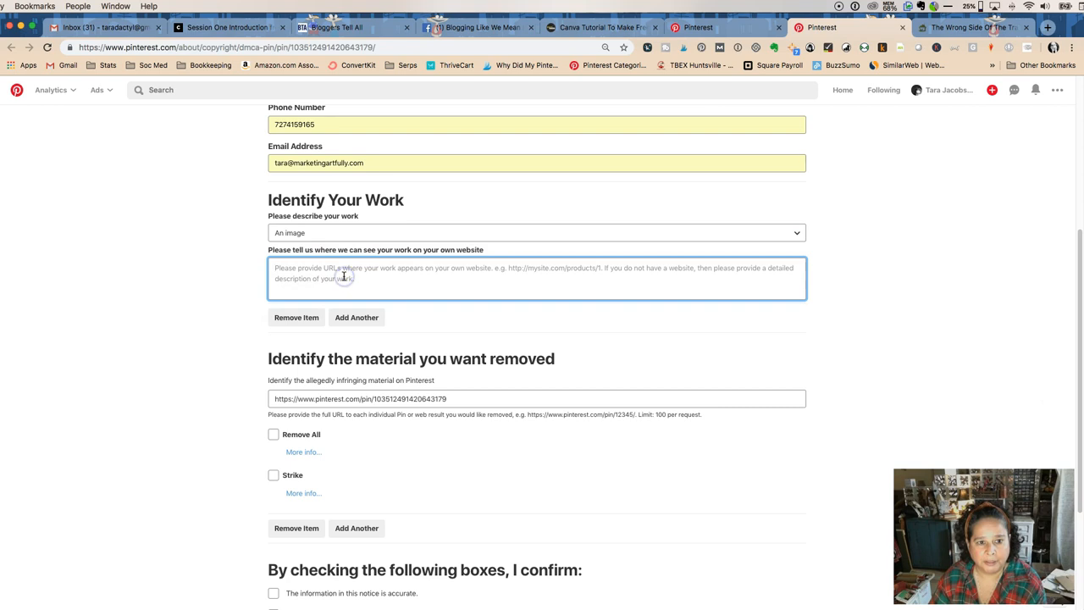
{"action": "mouse_move", "coordinate": [823, 72]}
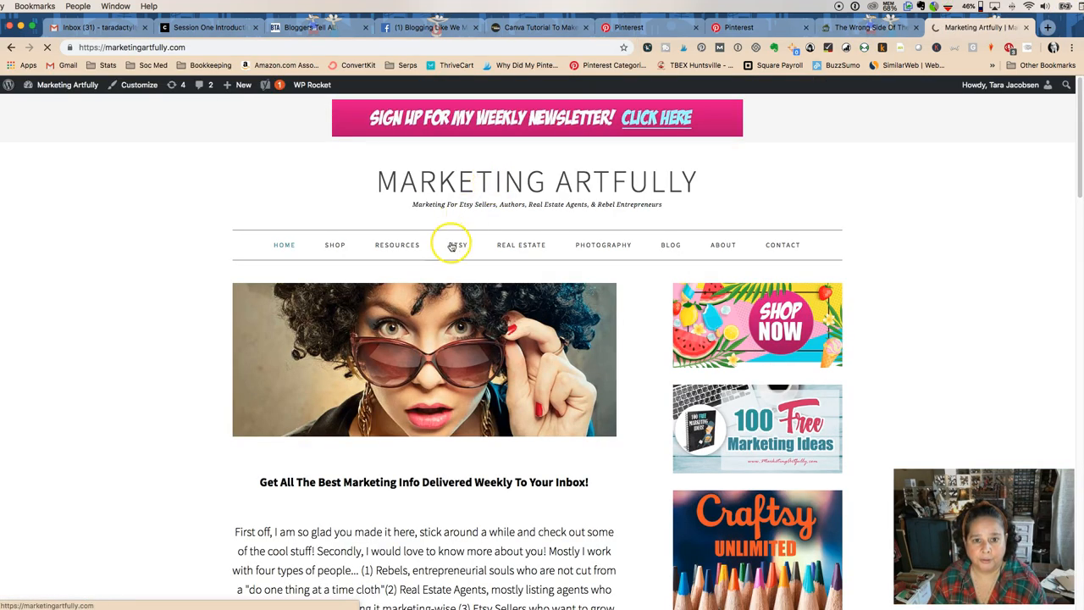
Enter the Marketing Artfully Real Estate category page URL as the original work's website
{"action": "left_click", "coordinate": [521, 244]}
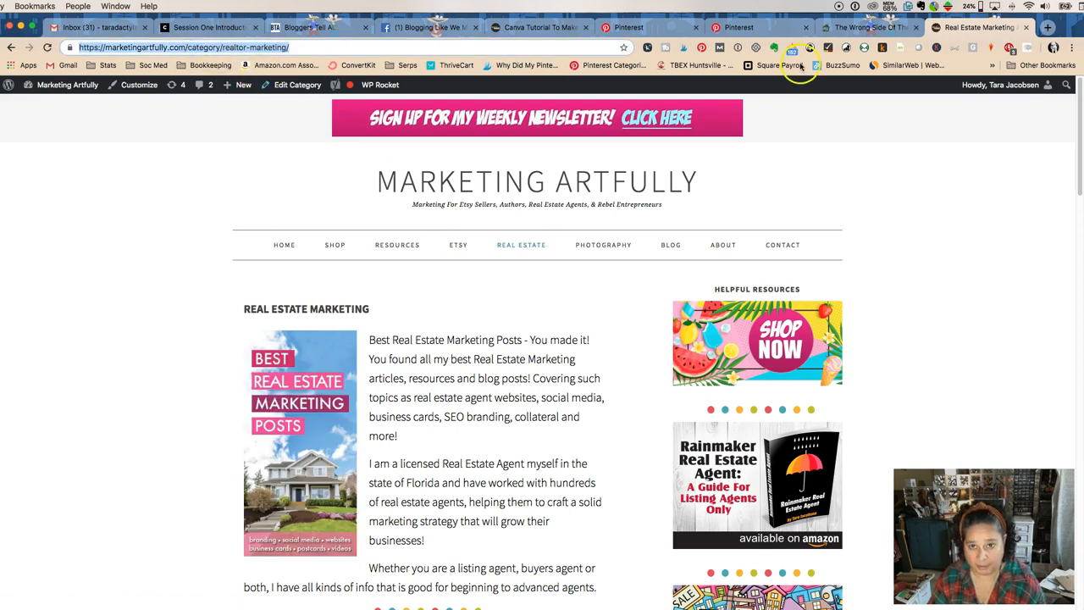
{"action": "left_click", "coordinate": [739, 26]}
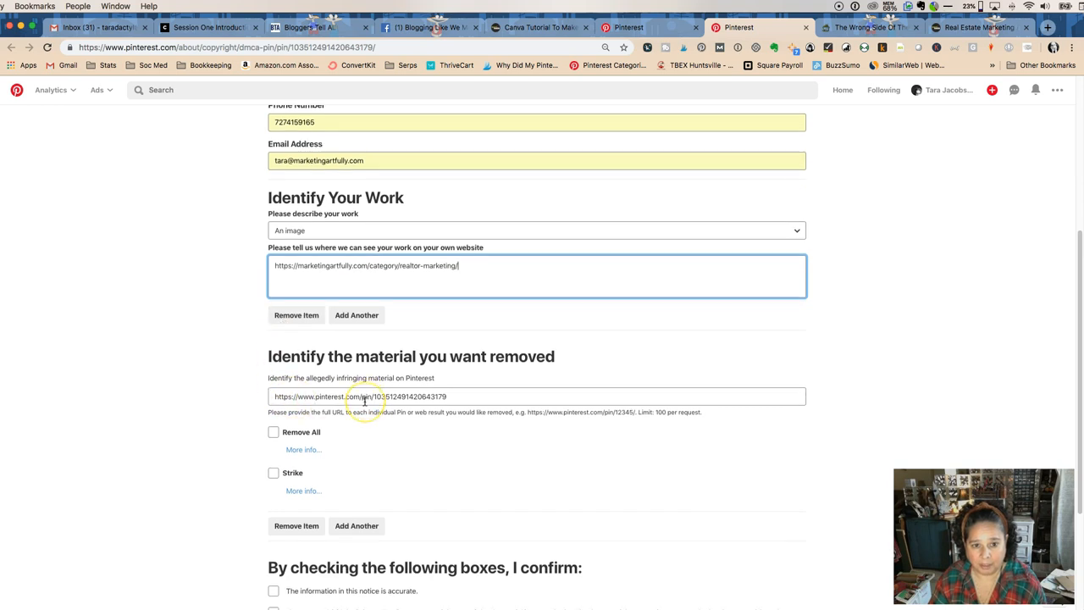
Read the Remove All explanation, then check Strike and expand its explanation
{"action": "scroll", "scroll_direction": "down", "scroll_amount": 3}
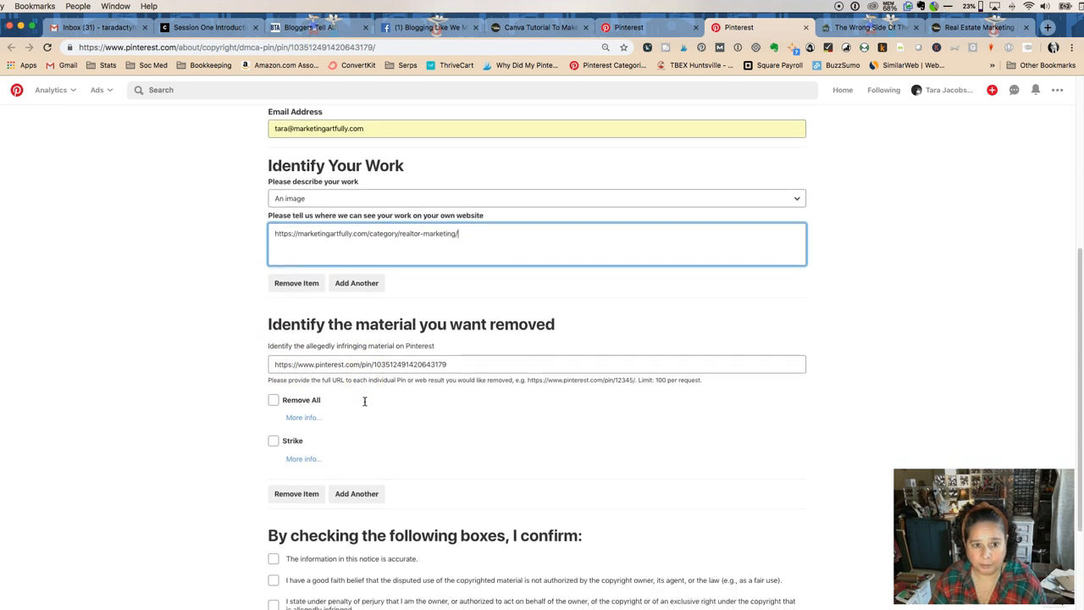
{"action": "left_click", "coordinate": [303, 417]}
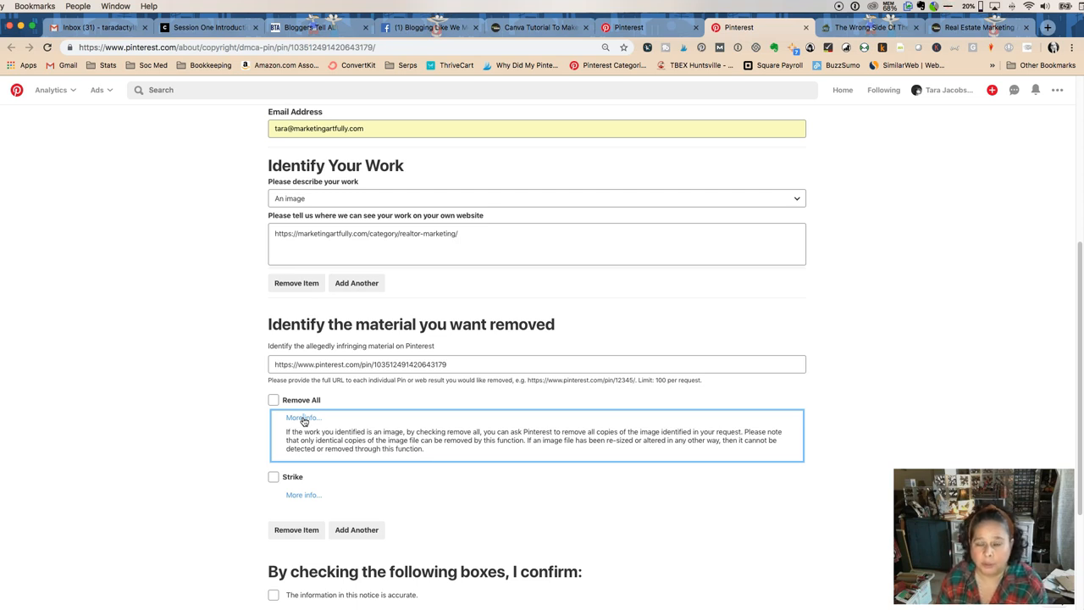
{"action": "mouse_move", "coordinate": [305, 421]}
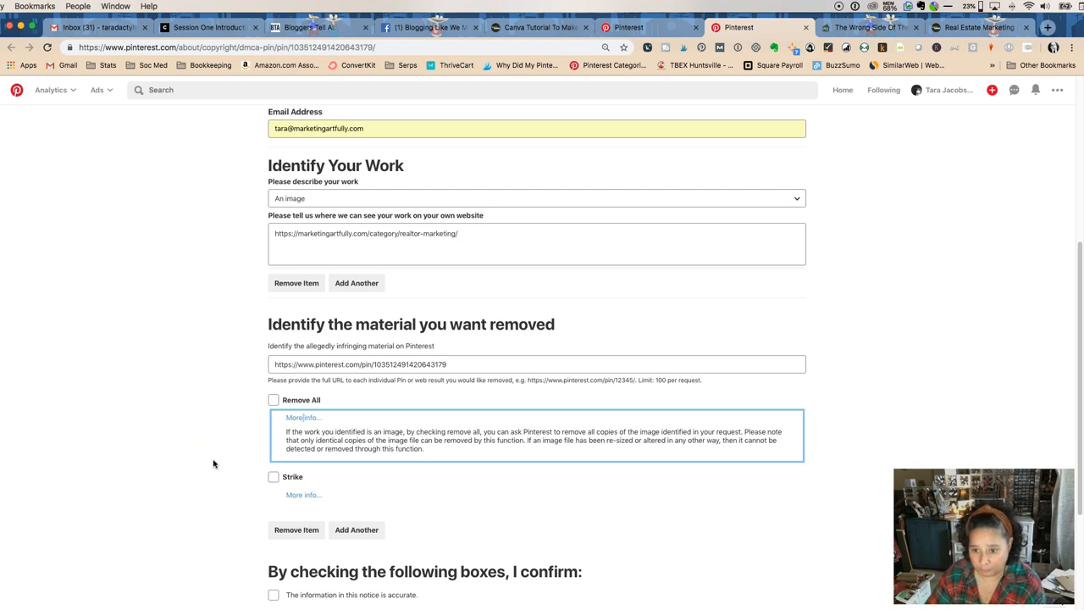
{"action": "mouse_move", "coordinate": [341, 480]}
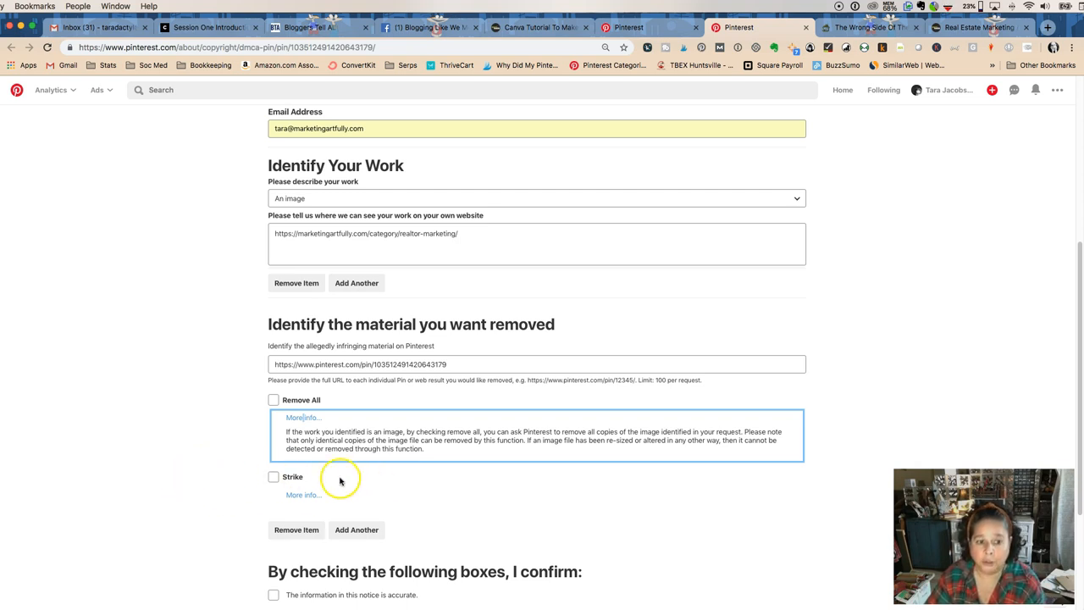
{"action": "left_click", "coordinate": [273, 476]}
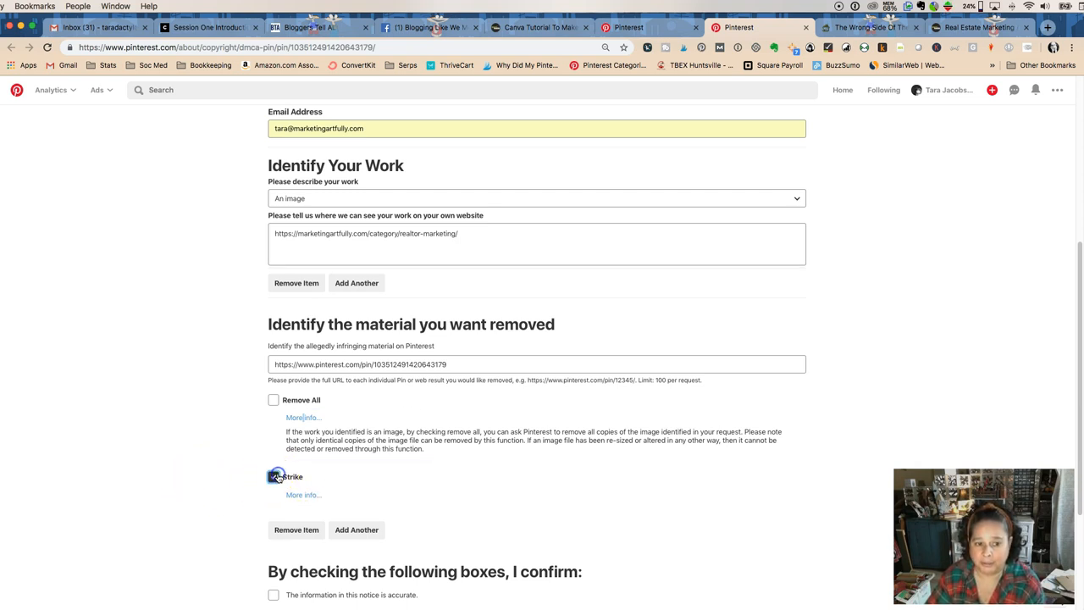
{"action": "left_click", "coordinate": [274, 476]}
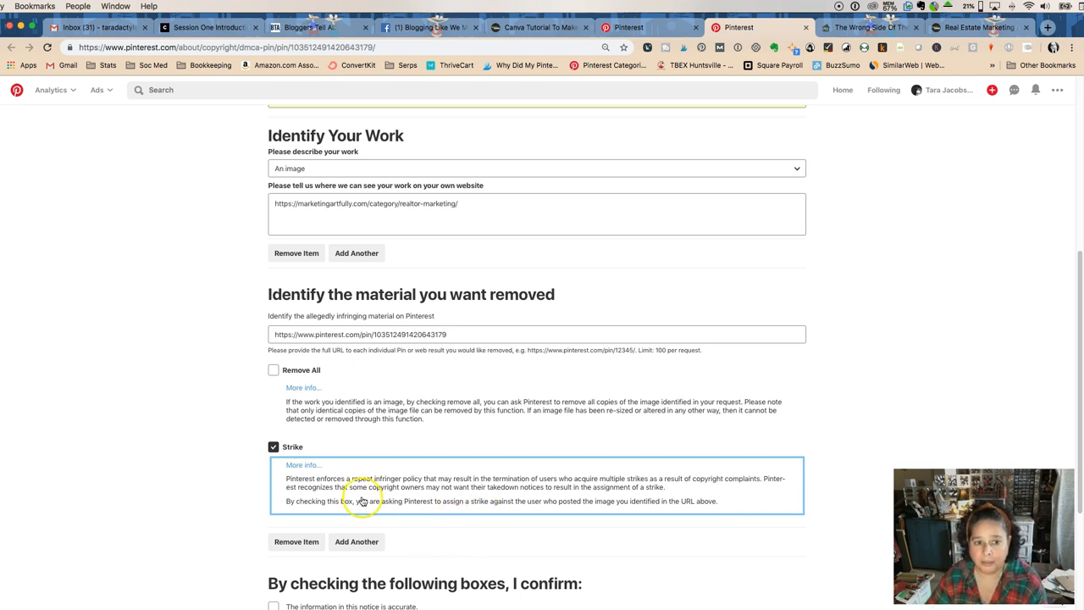
{"action": "scroll", "scroll_direction": "down", "scroll_amount": 3}
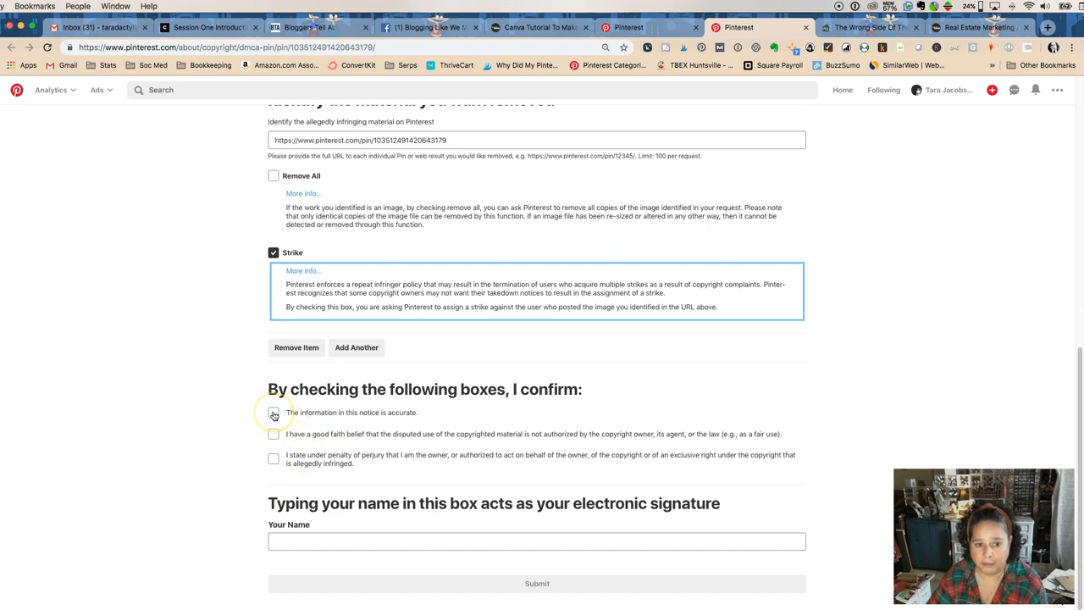
Tick all three confirmation statements and sign the form as 'Tara'
{"action": "left_click", "coordinate": [273, 412]}
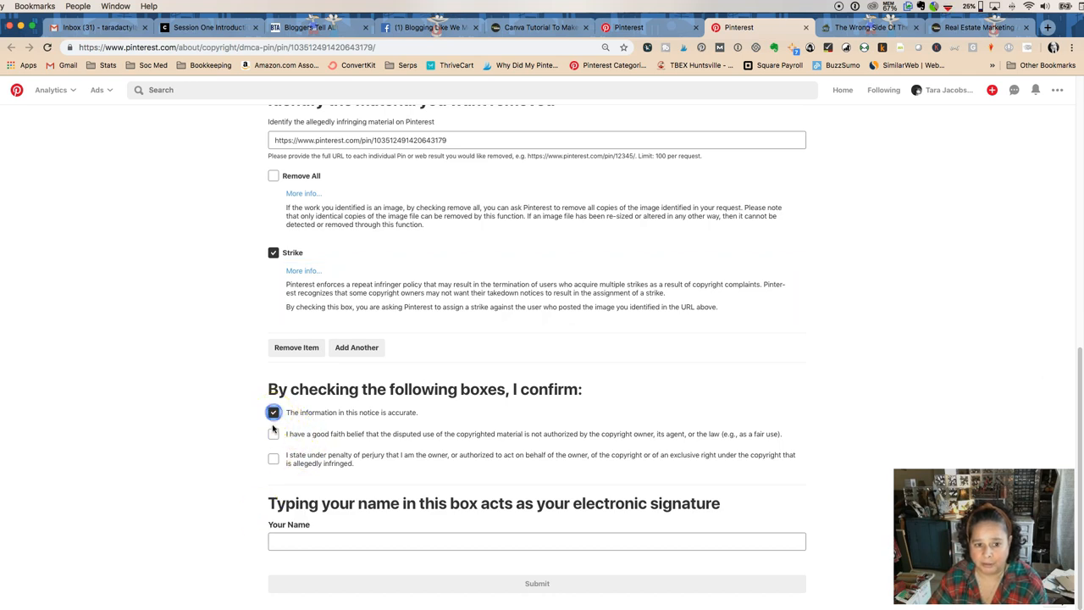
{"action": "left_click", "coordinate": [273, 433]}
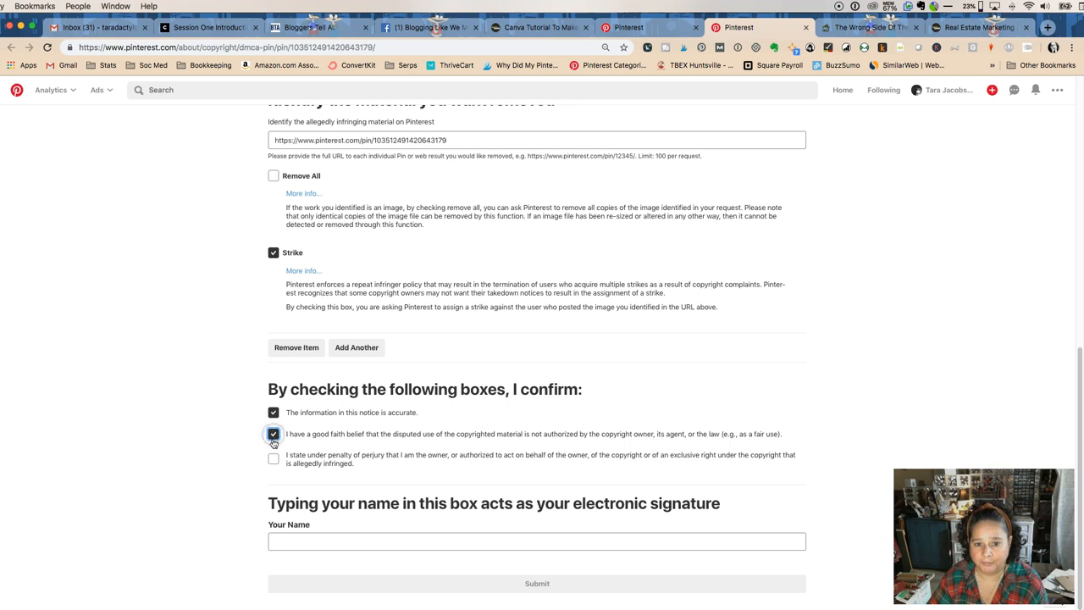
{"action": "left_click", "coordinate": [273, 459]}
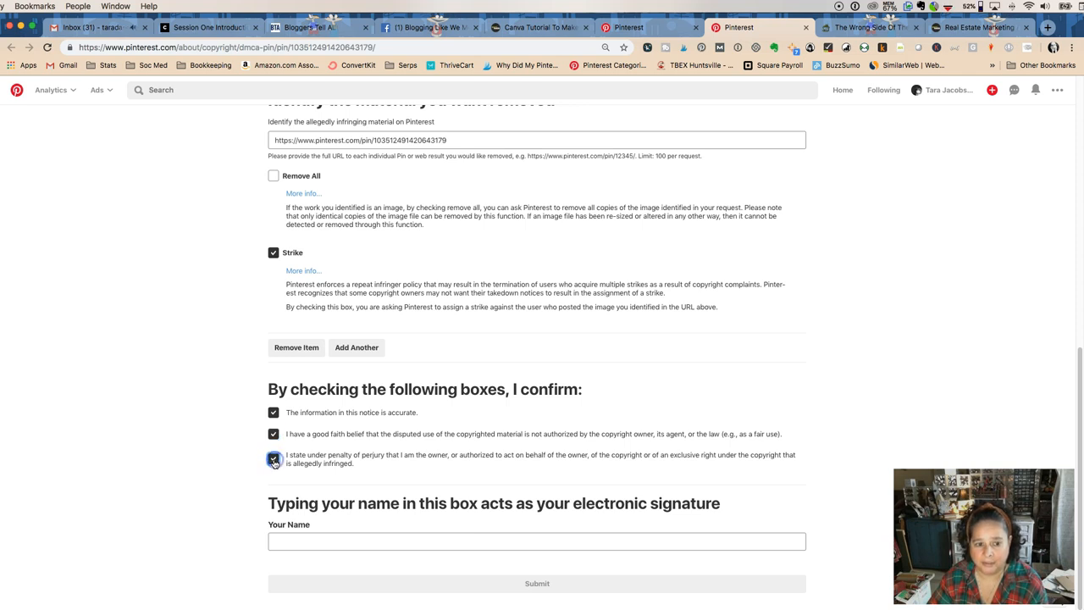
{"action": "mouse_move", "coordinate": [388, 455]}
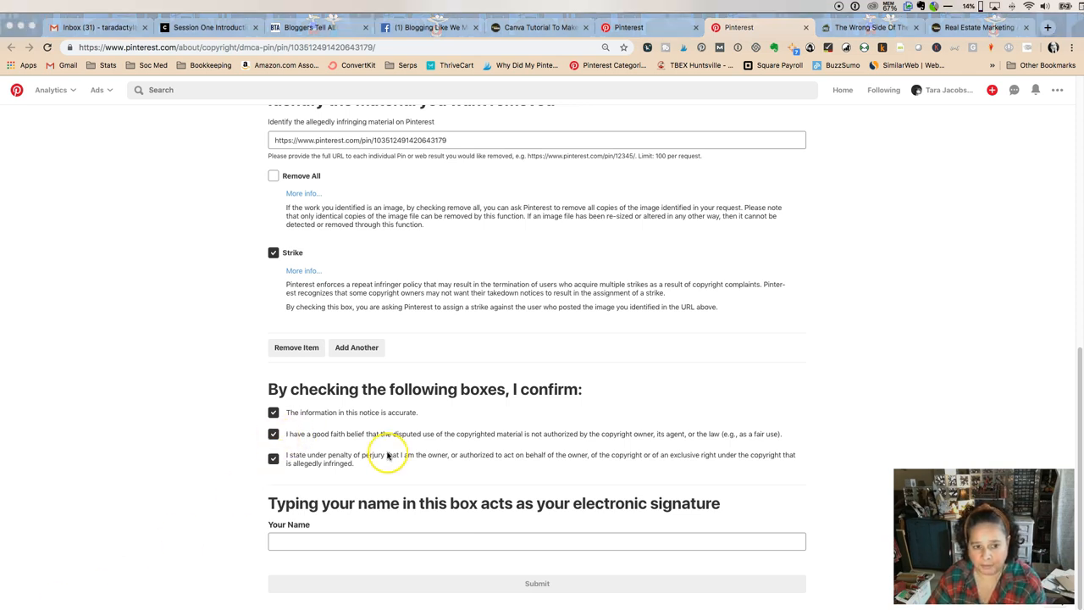
{"action": "left_click", "coordinate": [537, 542]}
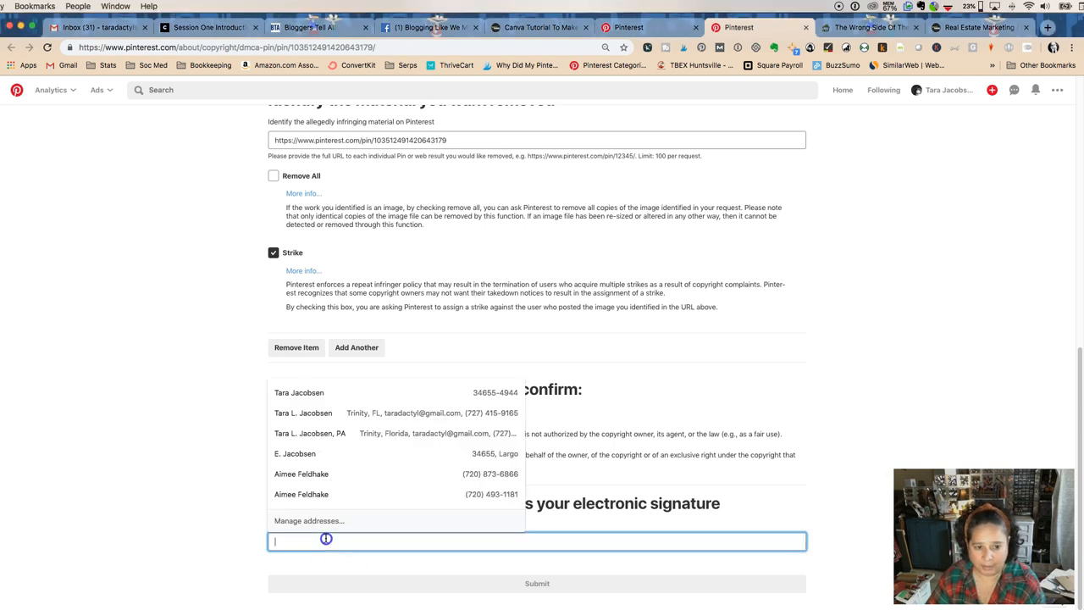
{"action": "type", "text": "Tara"}
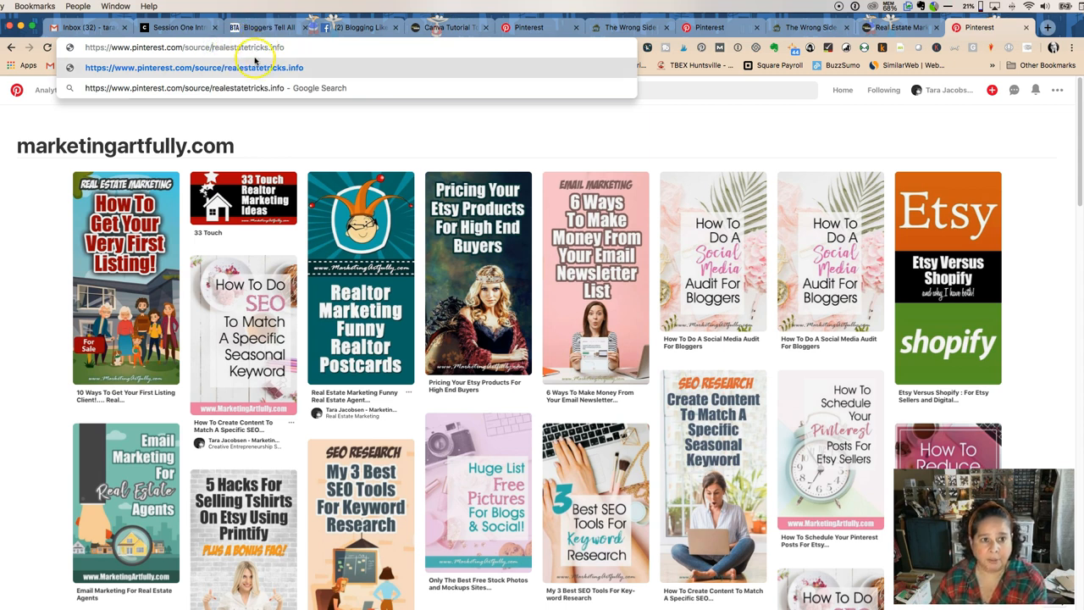
Load and reload the empty realestatetricks.info source page, then view 'The Wrong Side Of The Tracks' article
{"action": "key", "text": "Return"}
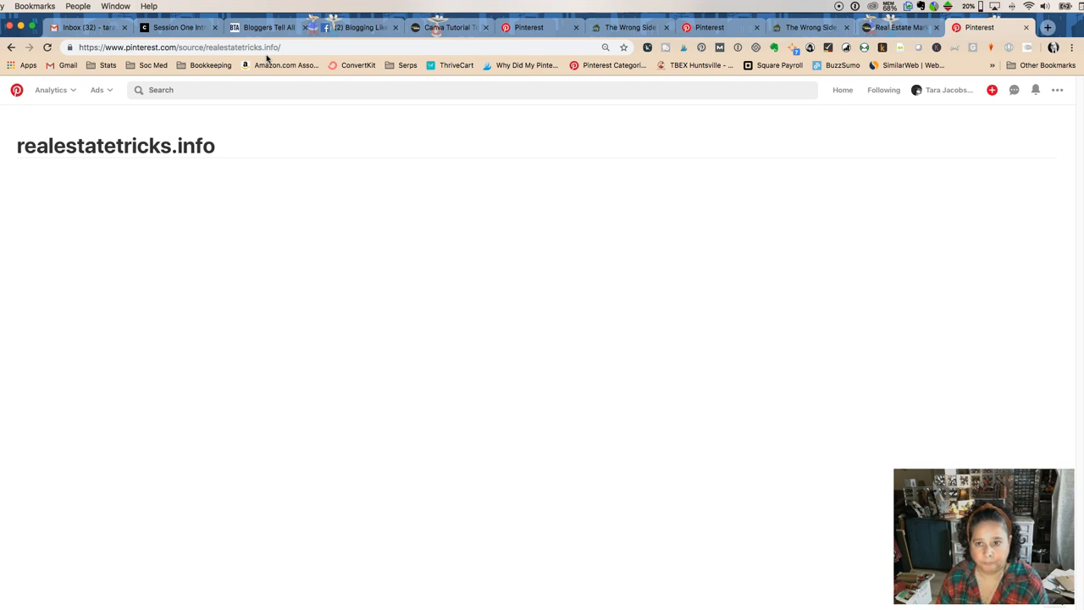
{"action": "left_click", "coordinate": [178, 46]}
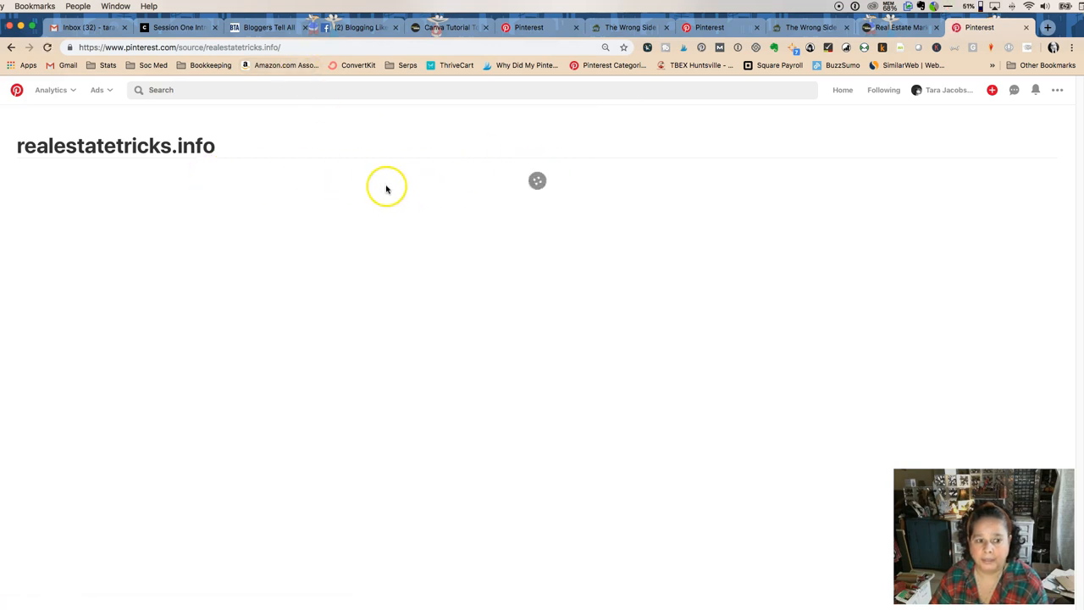
{"action": "mouse_move", "coordinate": [243, 159]}
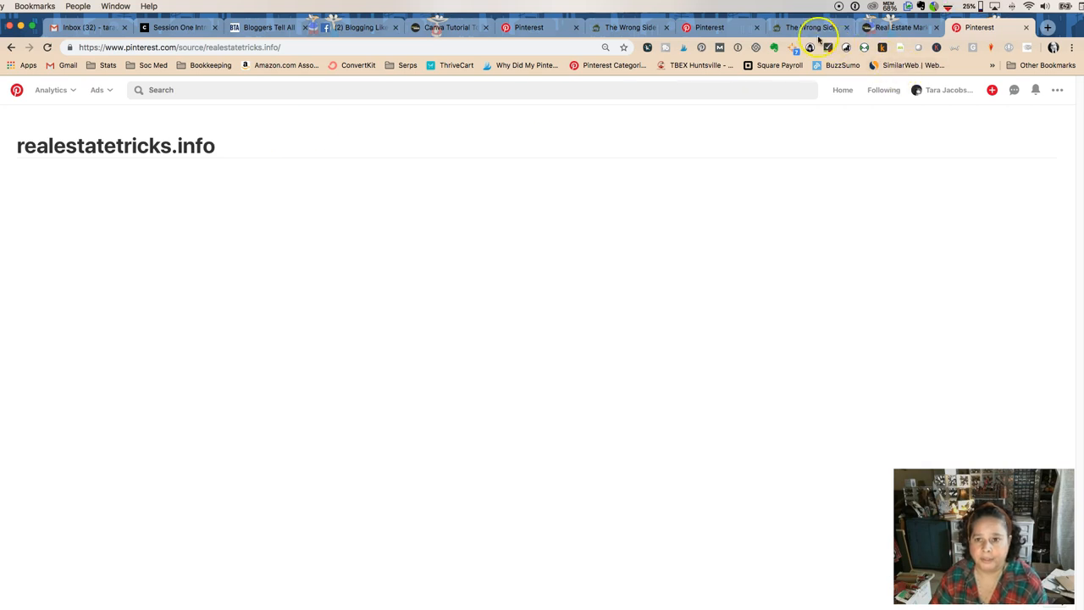
{"action": "left_click", "coordinate": [810, 26]}
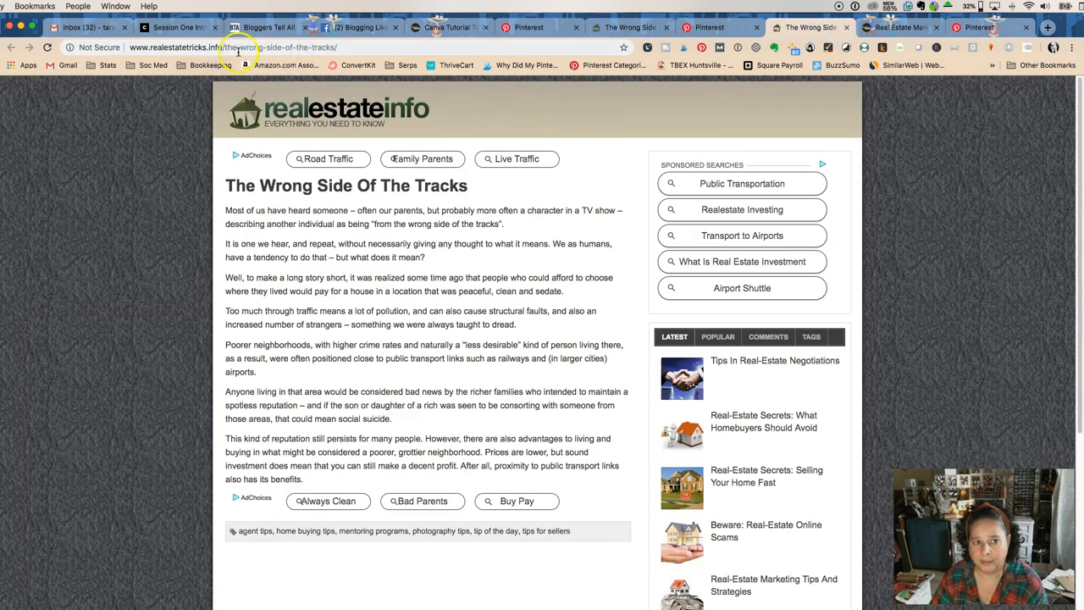
{"action": "mouse_move", "coordinate": [519, 235]}
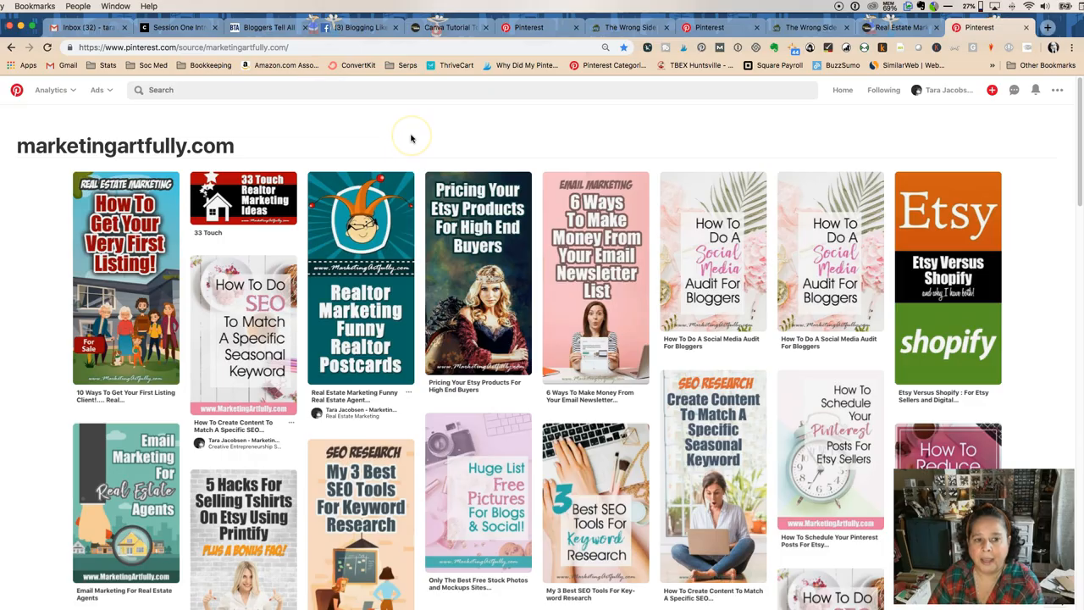
Scroll through marketingartfully.com's pins, then return to the Wrong Side Of The Tracks article
{"action": "scroll", "scroll_direction": "down", "scroll_amount": 3}
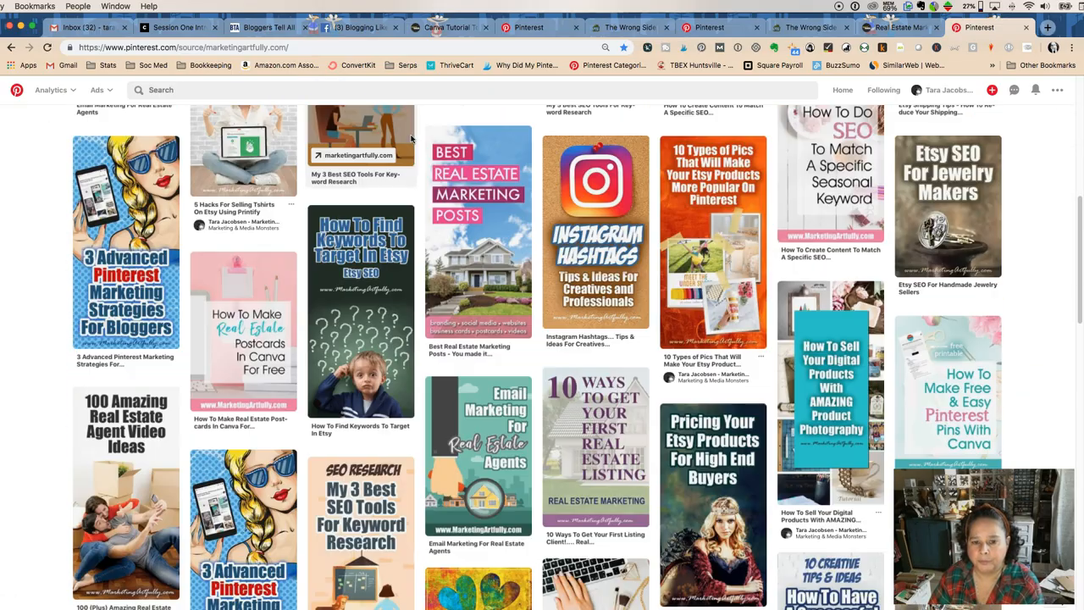
{"action": "scroll", "scroll_direction": "down", "scroll_amount": 3}
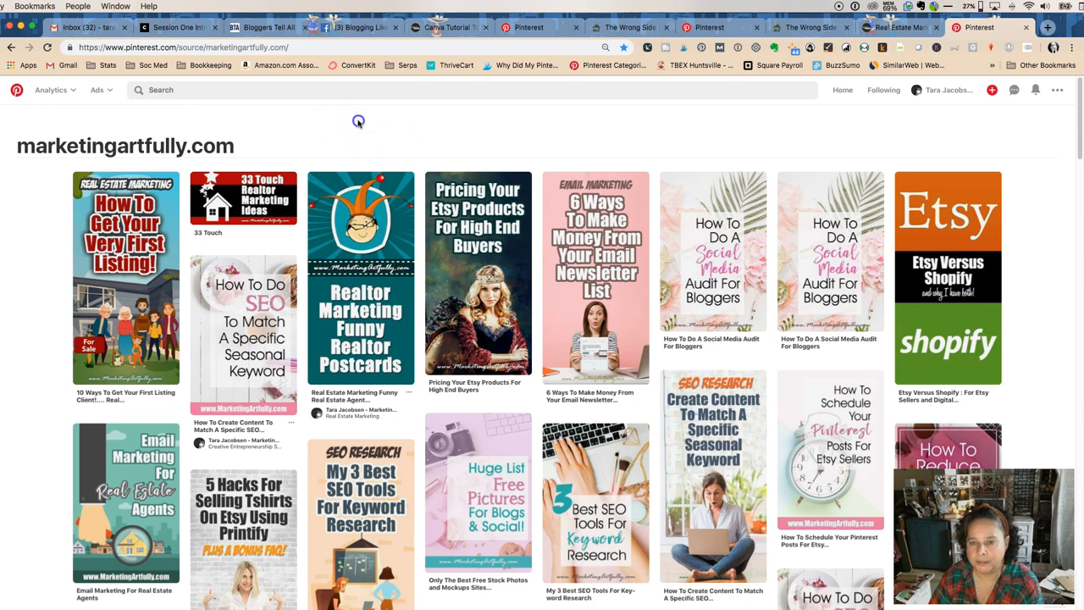
{"action": "left_click", "coordinate": [809, 27]}
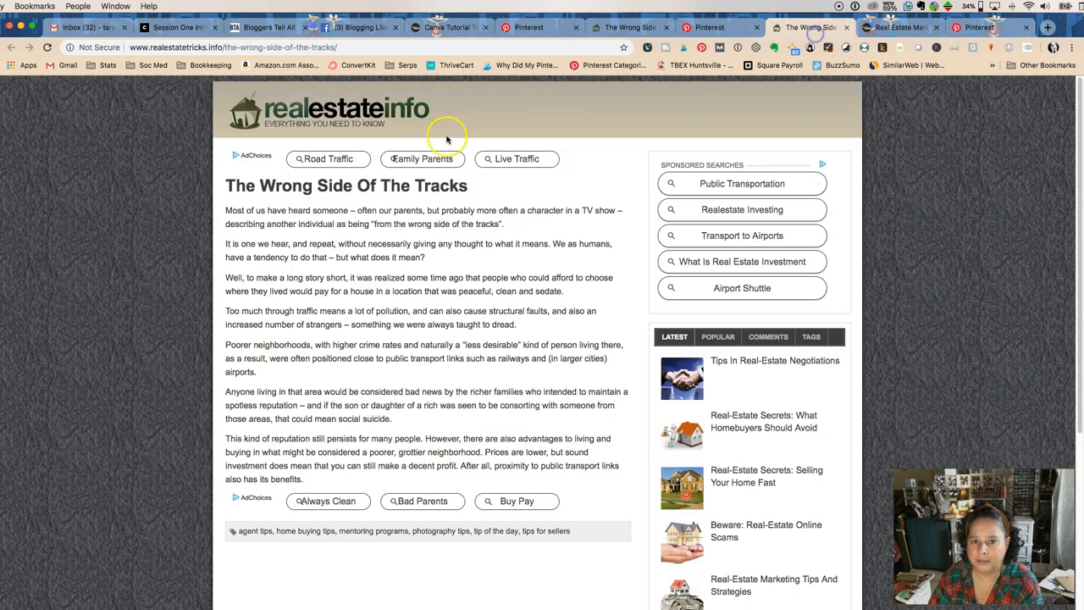
{"action": "mouse_move", "coordinate": [385, 153]}
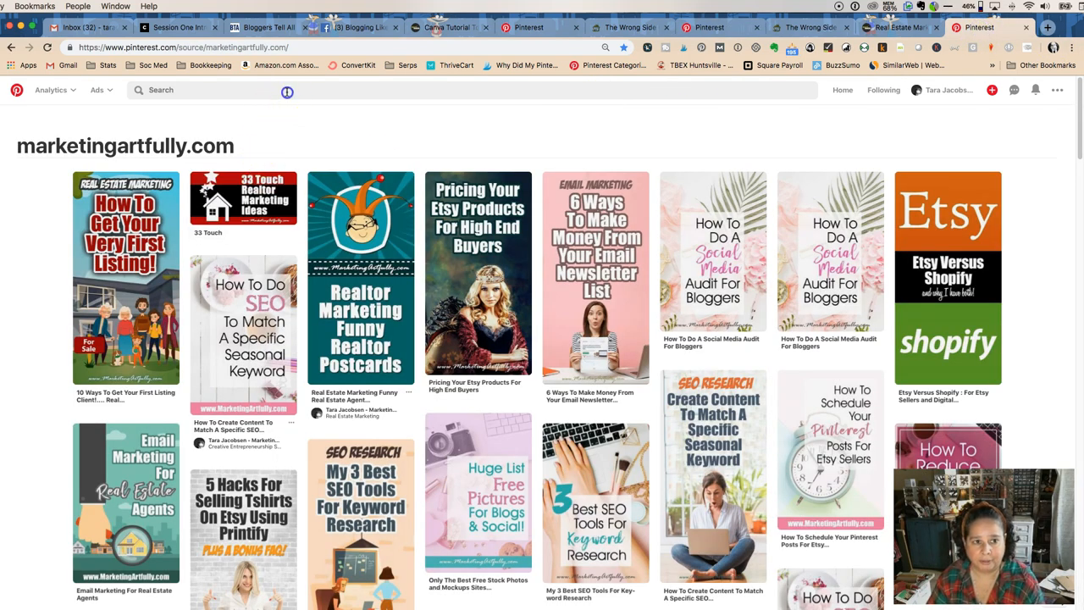
Search Pinterest for 'real estate marketing' and scroll through the long grid of pin results
{"action": "type", "text": "real estate marketing"}
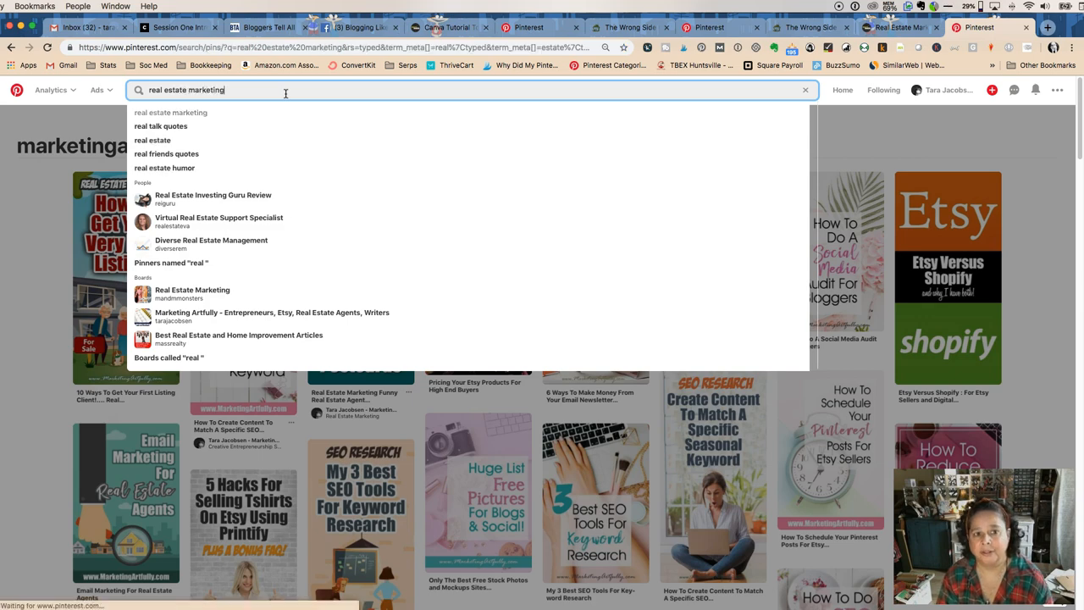
{"action": "key", "text": "enter"}
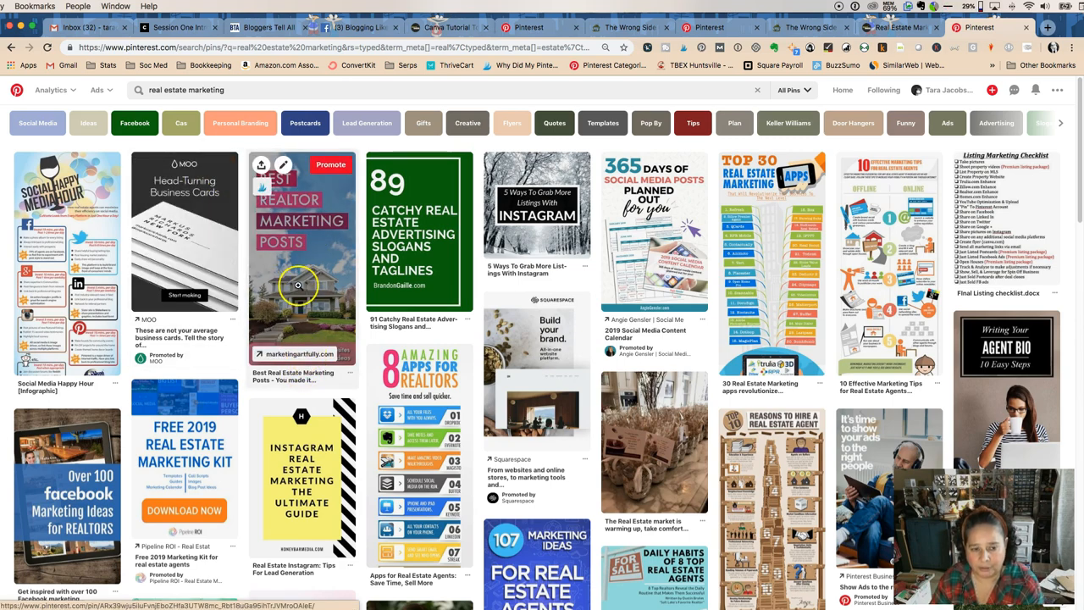
{"action": "scroll", "scroll_direction": "down", "scroll_amount": 3}
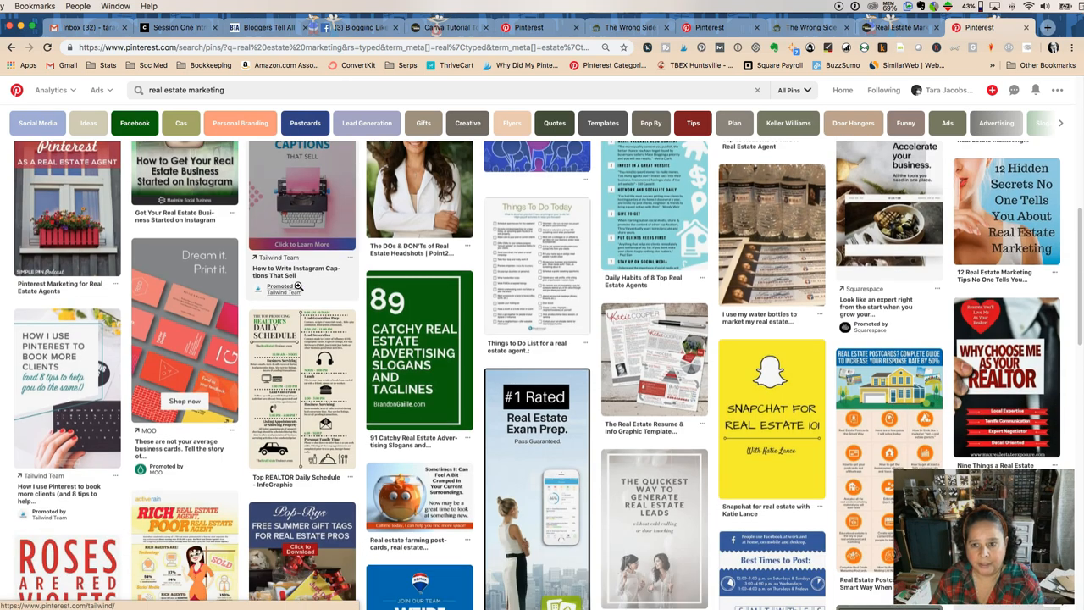
{"action": "scroll", "scroll_direction": "down", "scroll_amount": 3}
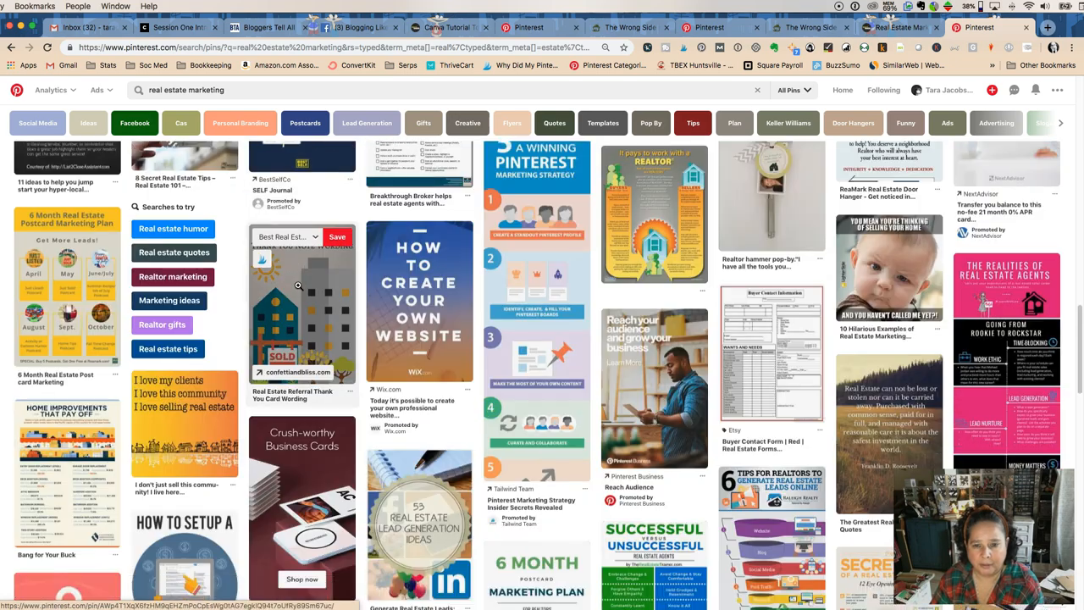
{"action": "scroll", "scroll_direction": "down", "scroll_amount": 3}
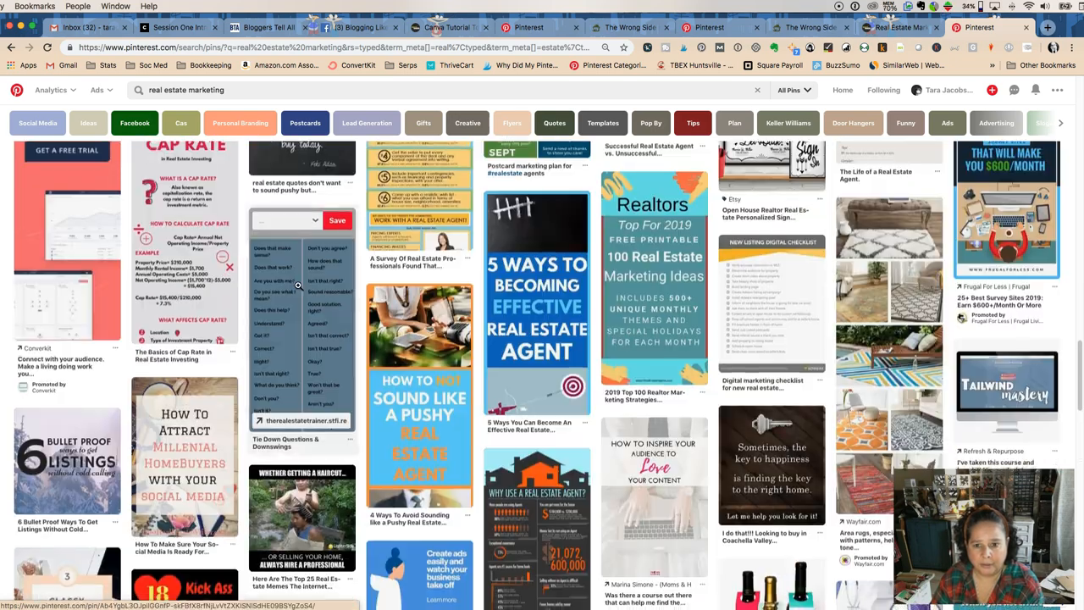
{"action": "scroll", "scroll_direction": "down", "scroll_amount": 3}
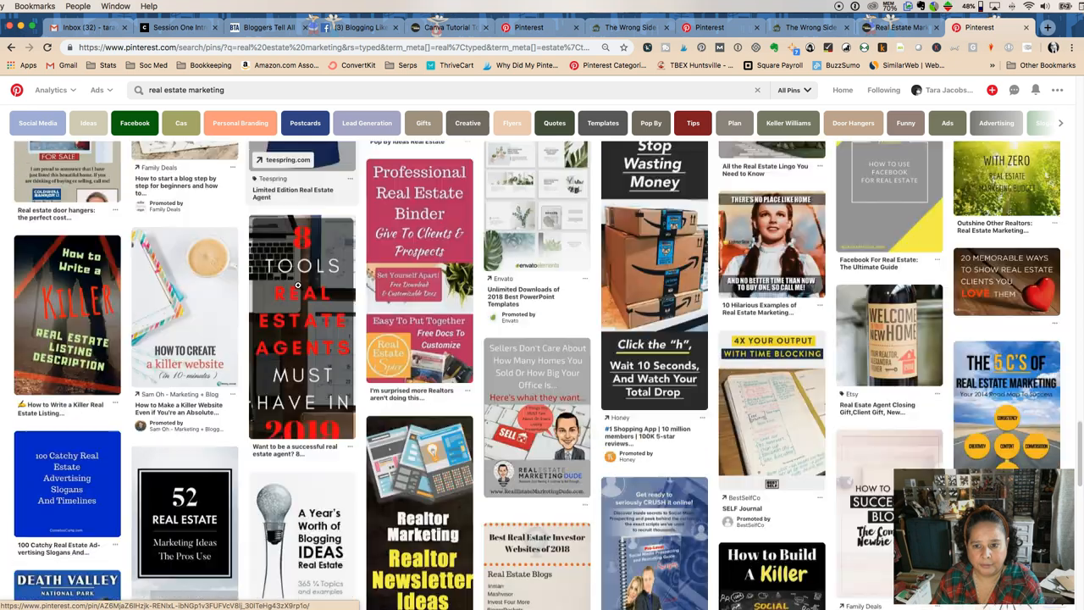
{"action": "scroll", "scroll_direction": "down", "scroll_amount": 3}
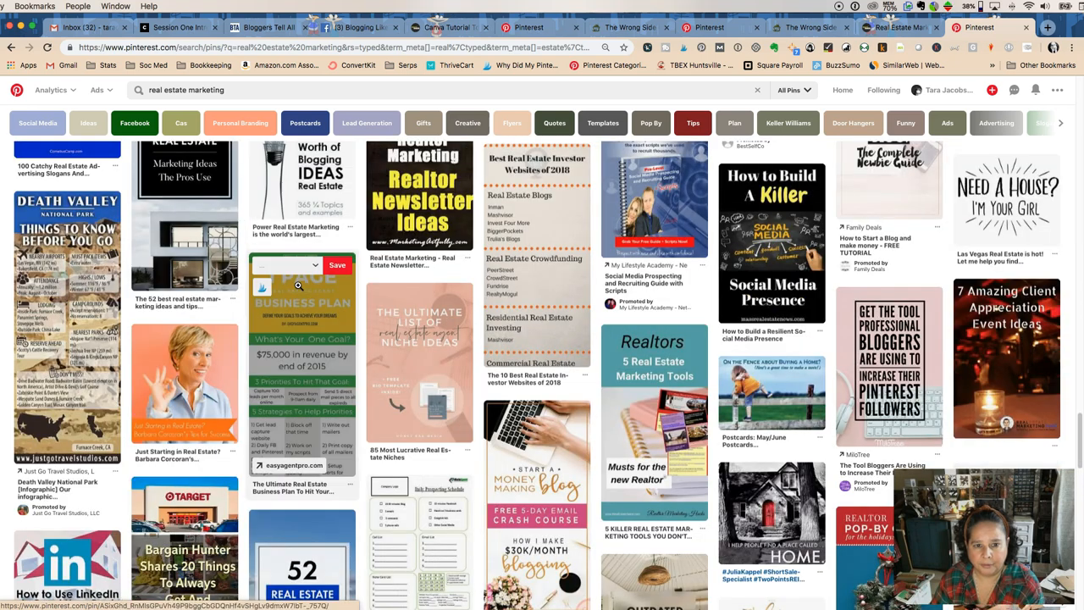
{"action": "scroll", "scroll_direction": "down", "scroll_amount": 3}
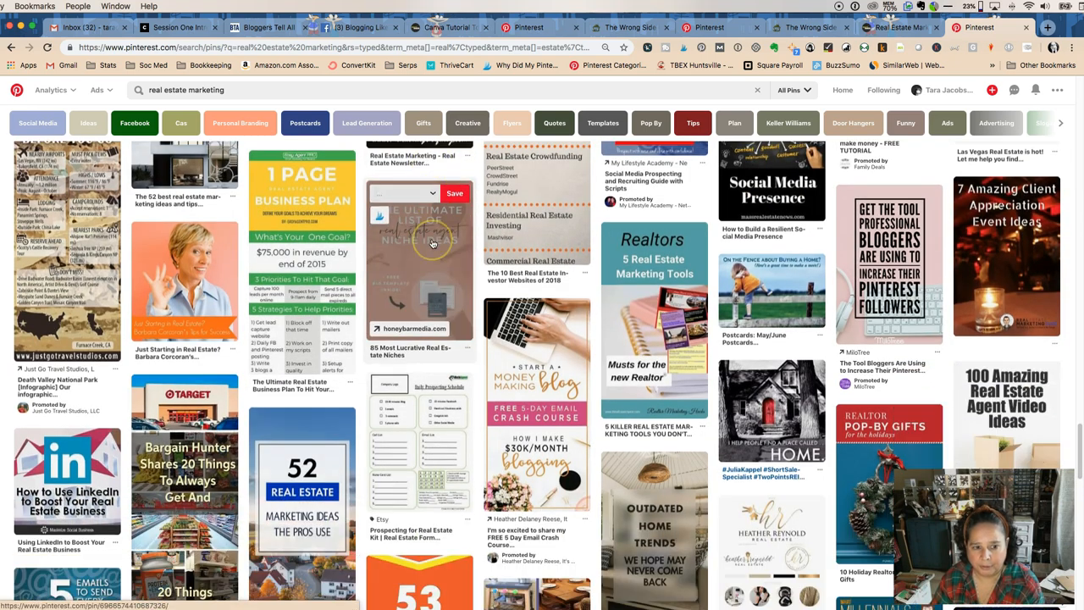
{"action": "scroll", "scroll_direction": "down", "scroll_amount": 3}
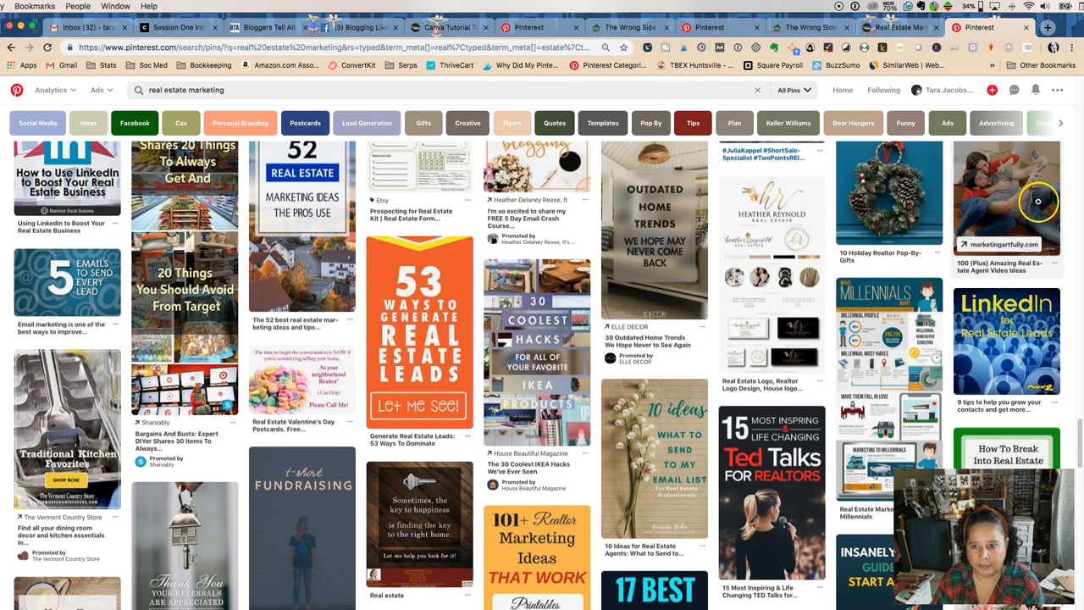
{"action": "scroll", "scroll_direction": "down", "scroll_amount": 3}
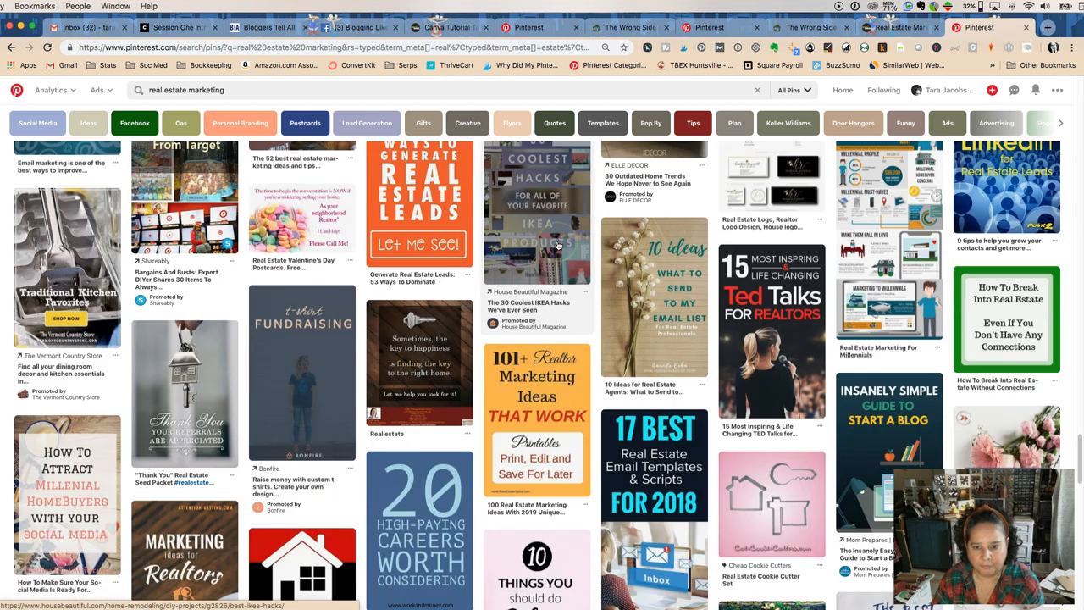
{"action": "scroll", "scroll_direction": "down", "scroll_amount": 3}
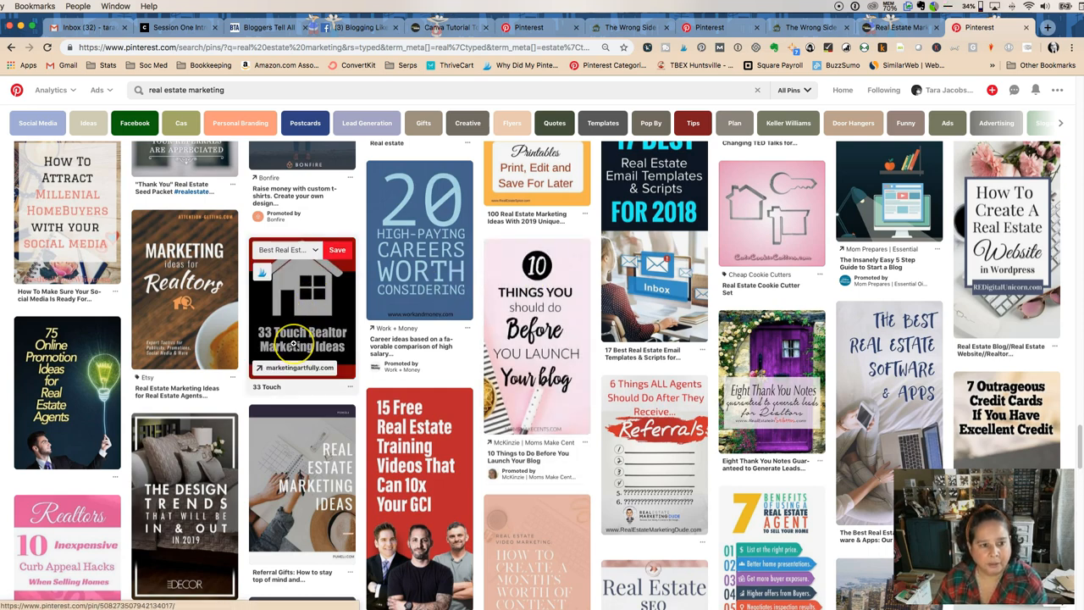
{"action": "scroll", "scroll_direction": "down", "scroll_amount": 3}
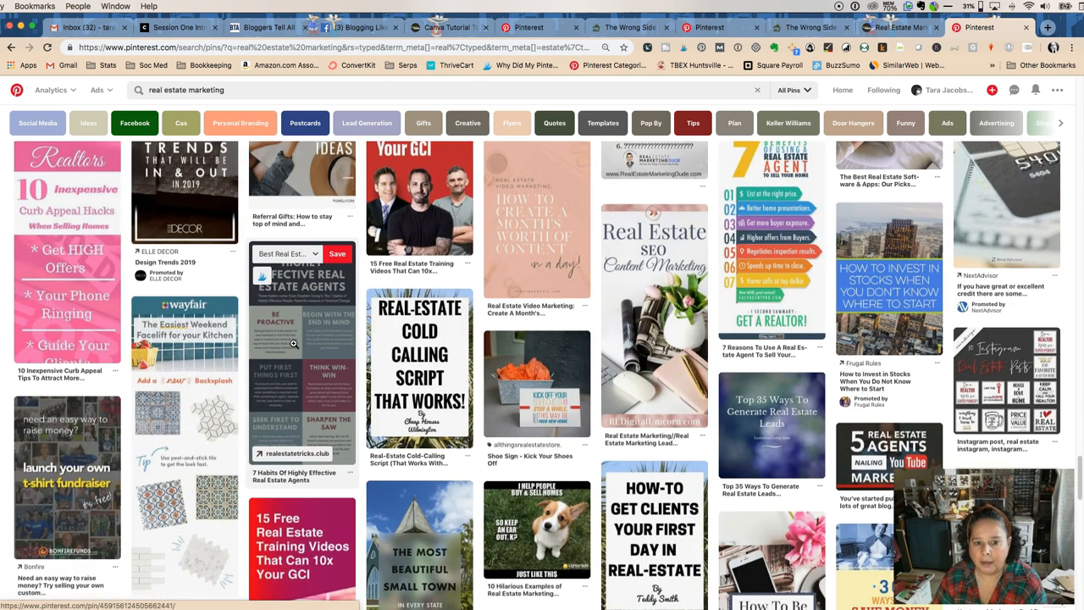
{"action": "scroll", "scroll_direction": "down", "scroll_amount": 3}
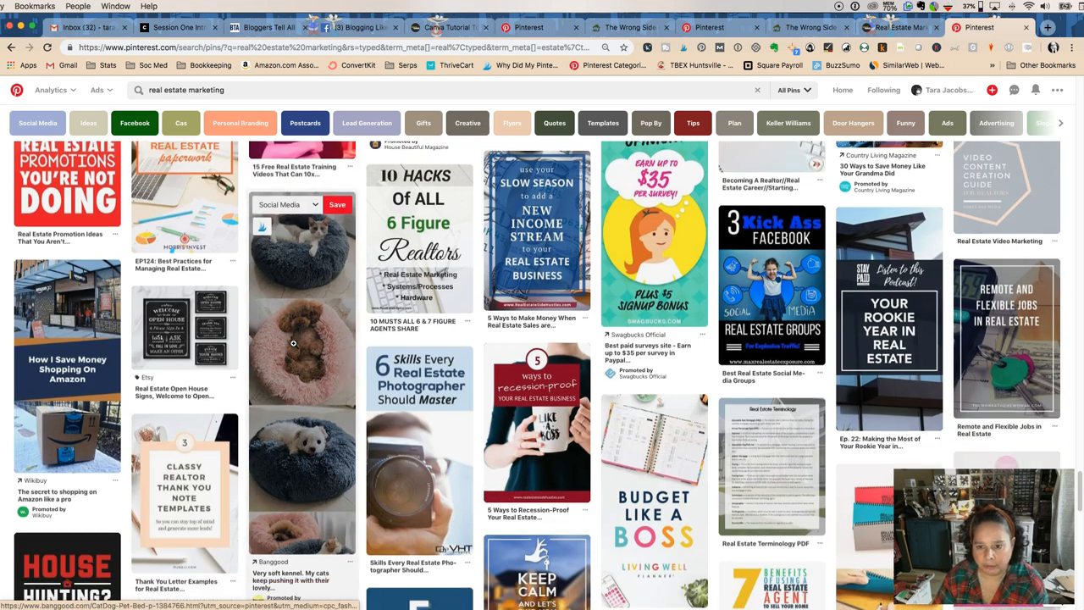
{"action": "scroll", "scroll_direction": "down", "scroll_amount": 3}
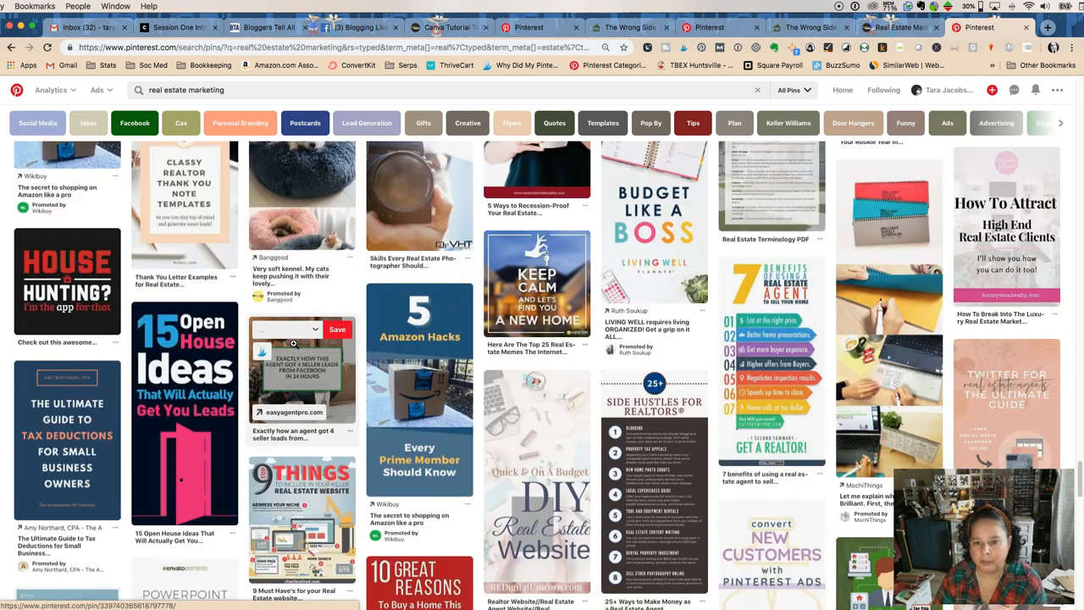
{"action": "scroll", "scroll_direction": "down", "scroll_amount": 3}
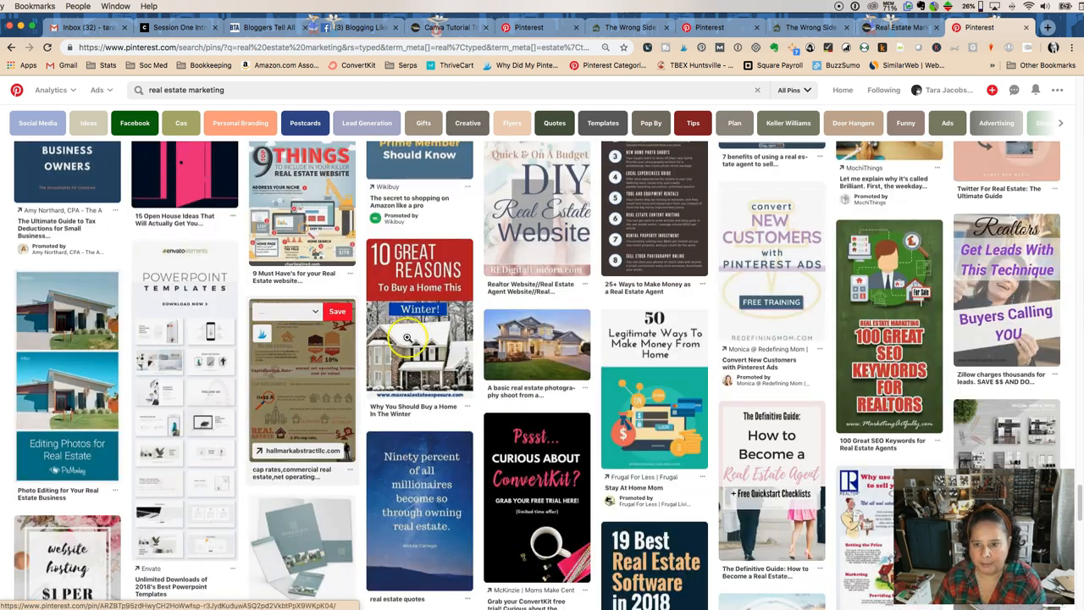
{"action": "scroll", "scroll_direction": "down", "scroll_amount": 3}
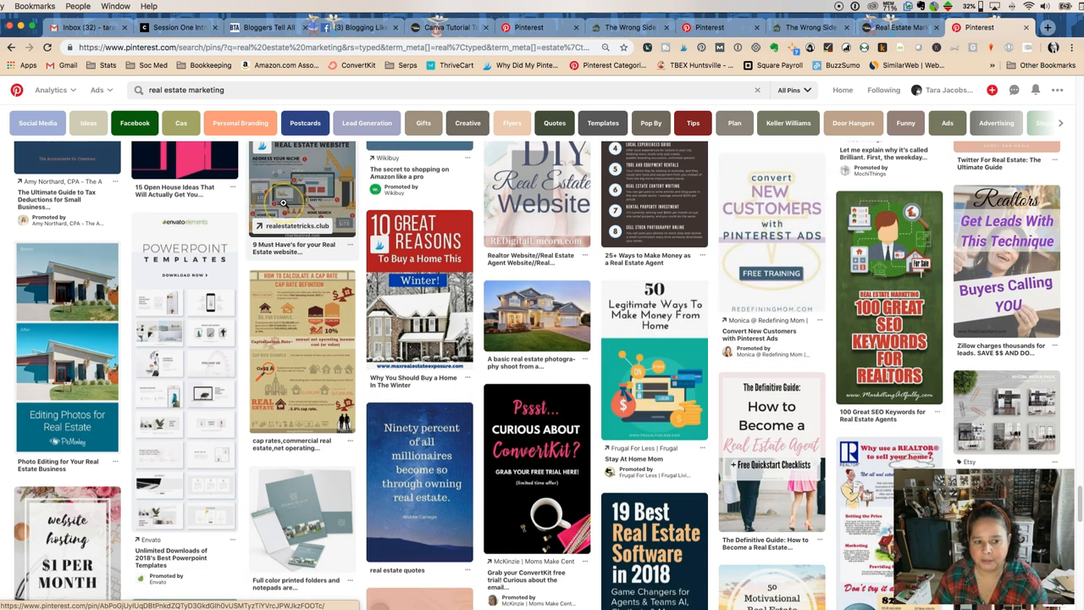
{"action": "scroll", "scroll_direction": "down", "scroll_amount": 3}
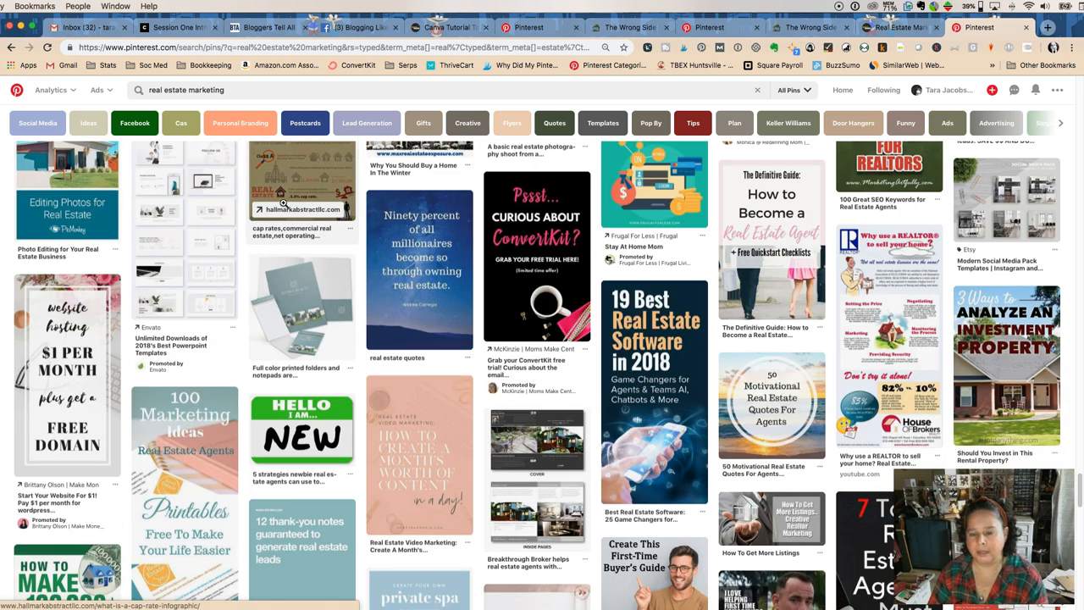
{"action": "scroll", "scroll_direction": "down", "scroll_amount": 3}
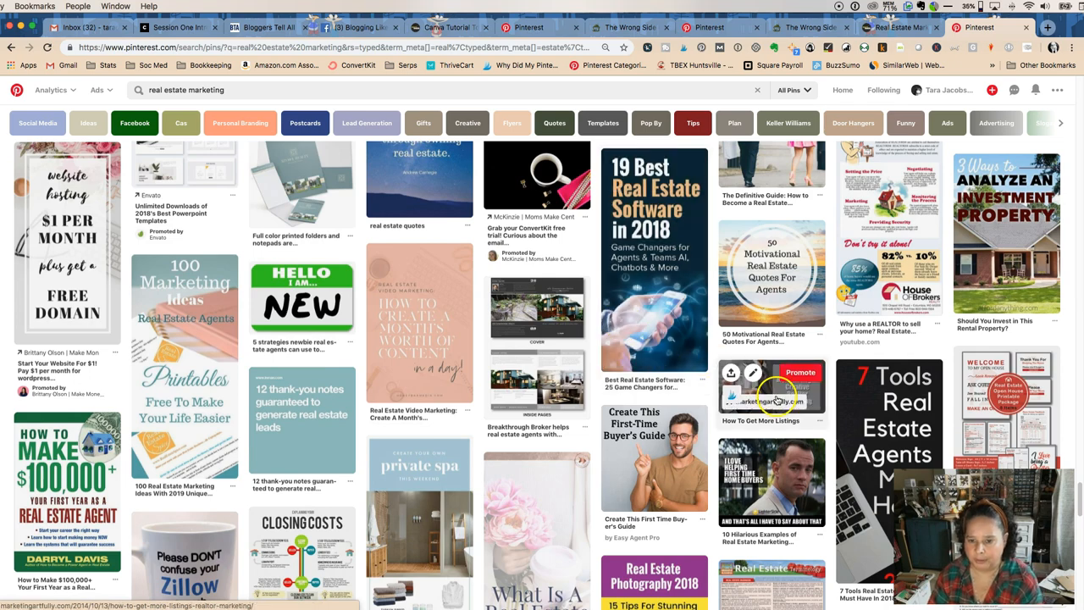
{"action": "scroll", "scroll_direction": "down", "scroll_amount": 3}
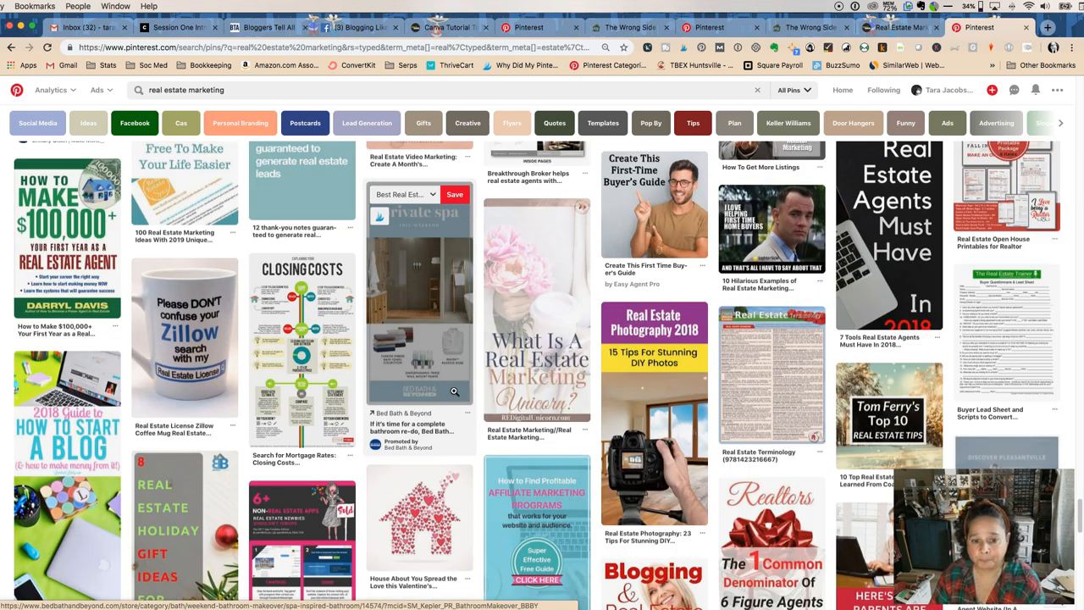
{"action": "scroll", "scroll_direction": "down", "scroll_amount": 3}
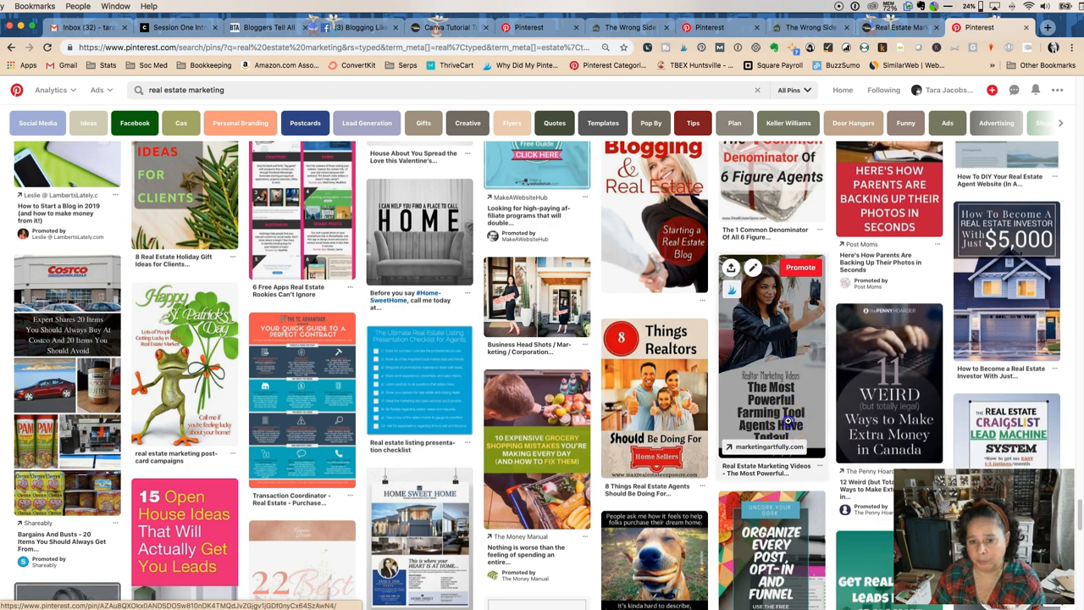
Open visually similar results for the Realtor Marketing Videos farming tool pin and scroll them
{"action": "left_click", "coordinate": [772, 356]}
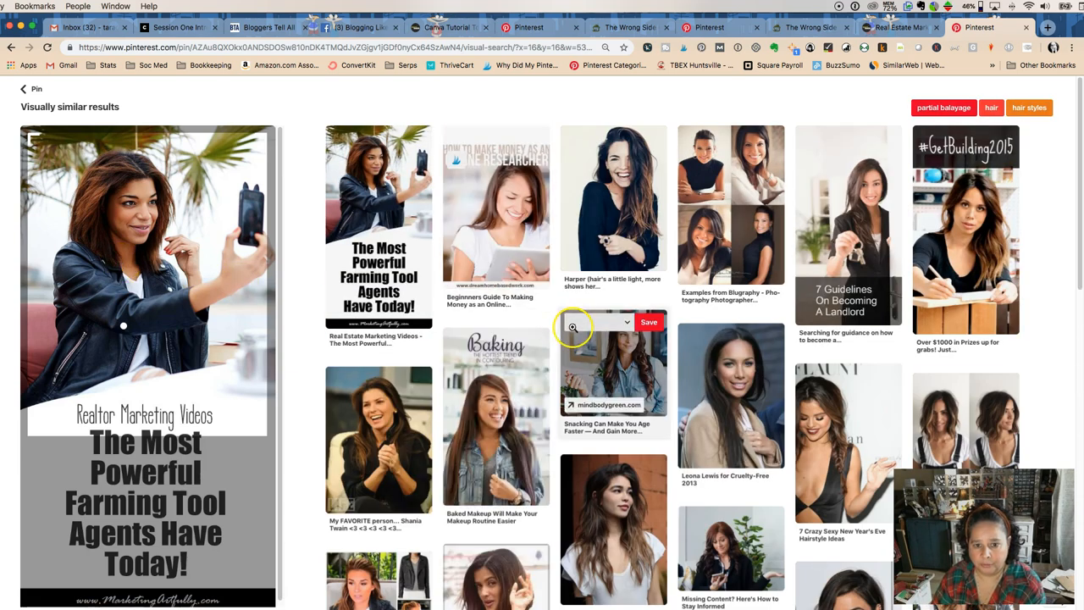
{"action": "scroll", "scroll_direction": "down", "scroll_amount": 3}
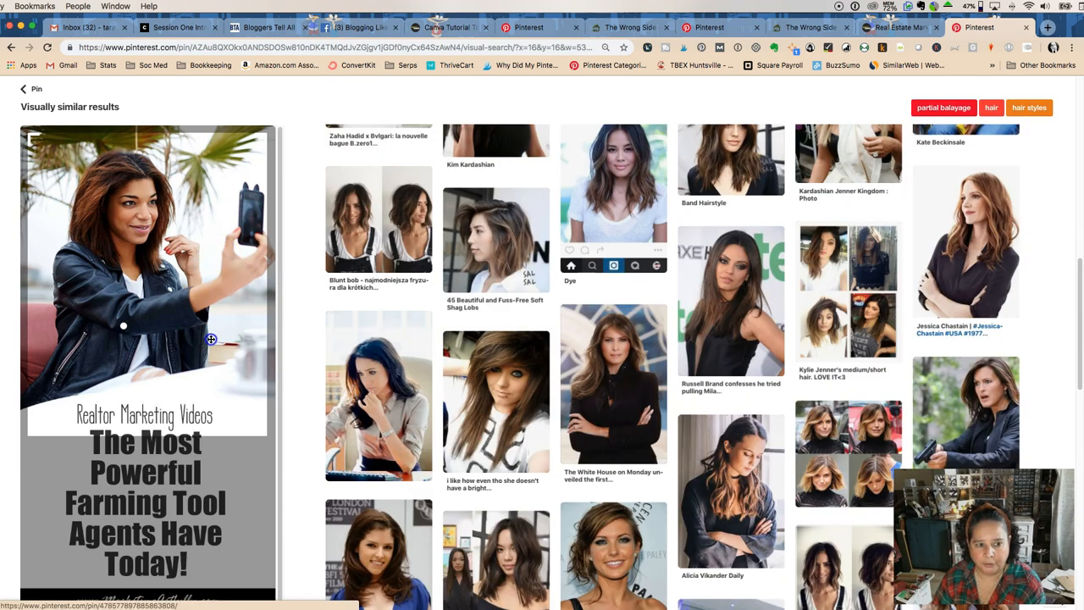